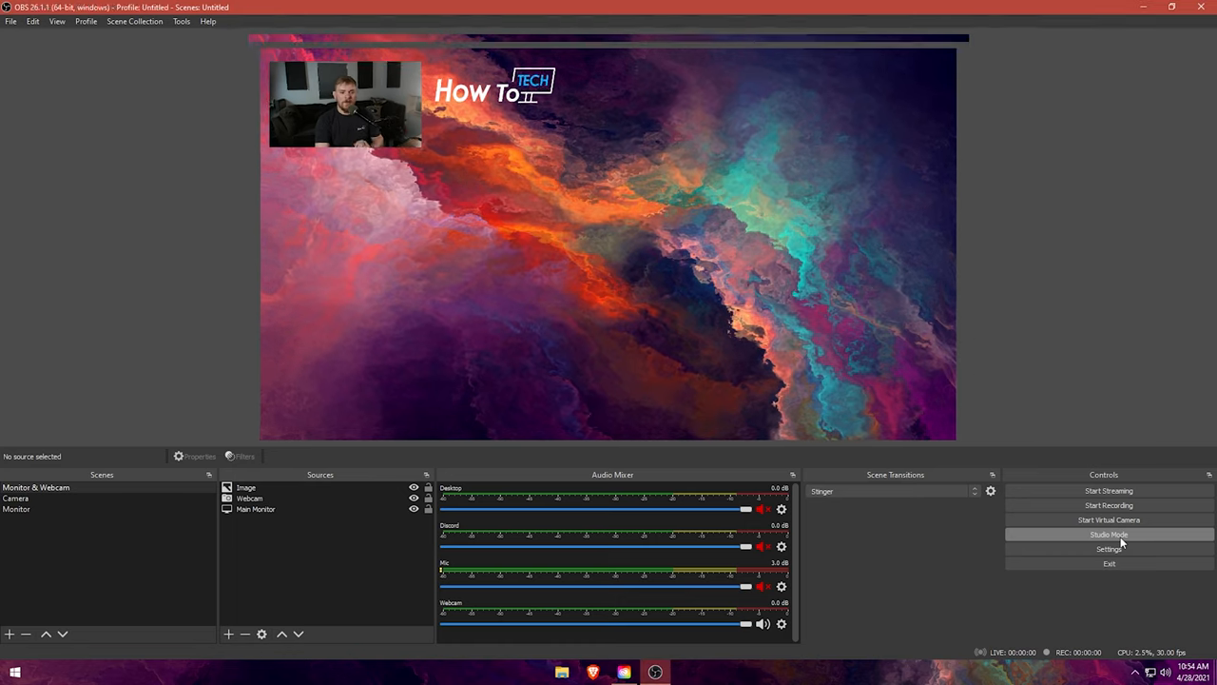
Turn on Studio Mode to split Monitor & Webcam into Preview and Program
click(1108, 534)
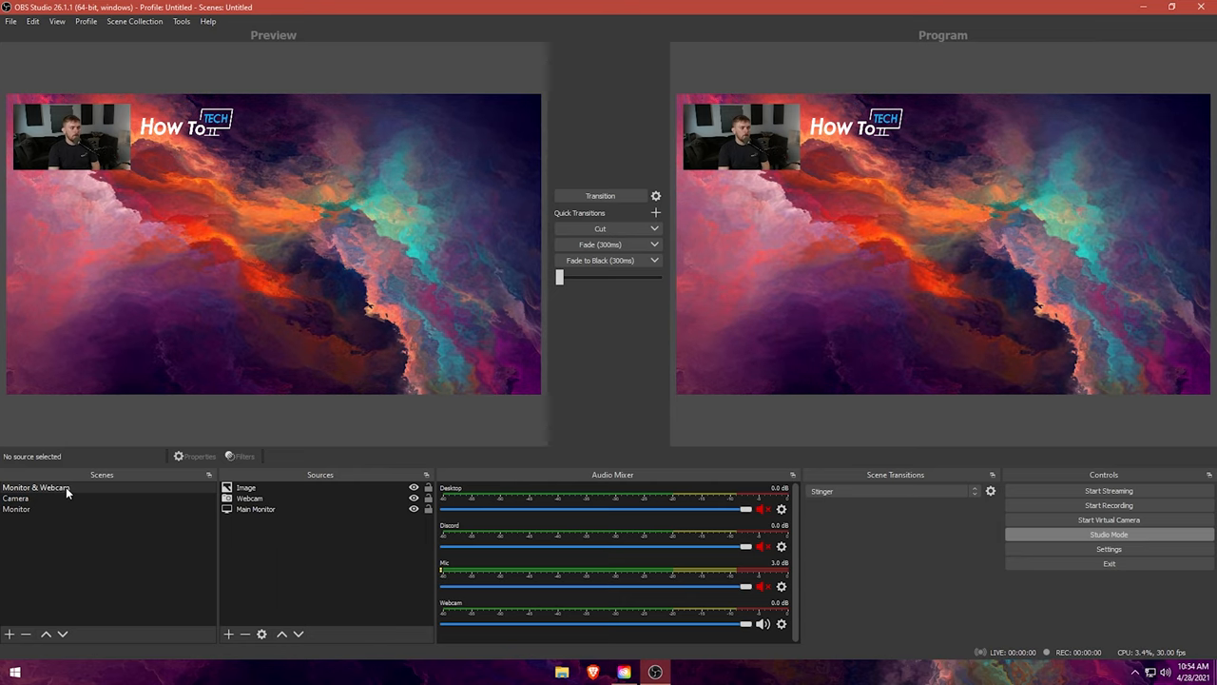
Exit Studio Mode and drag the logo back into place near the top
click(1109, 534)
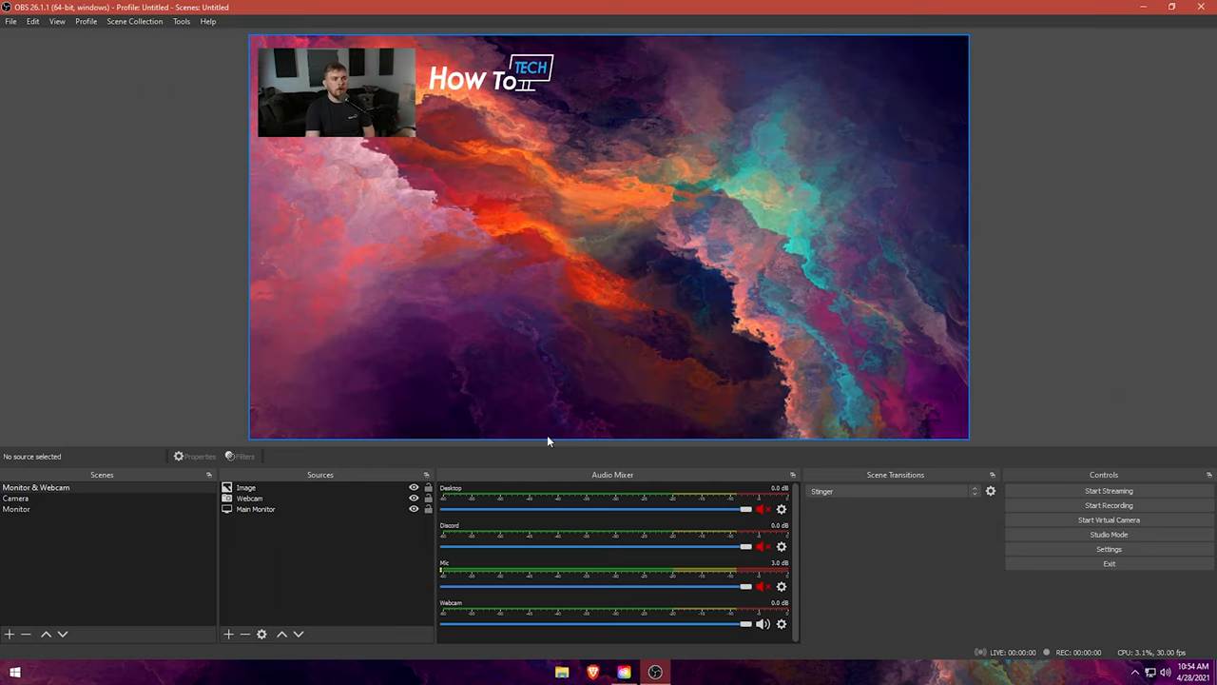
click(15, 498)
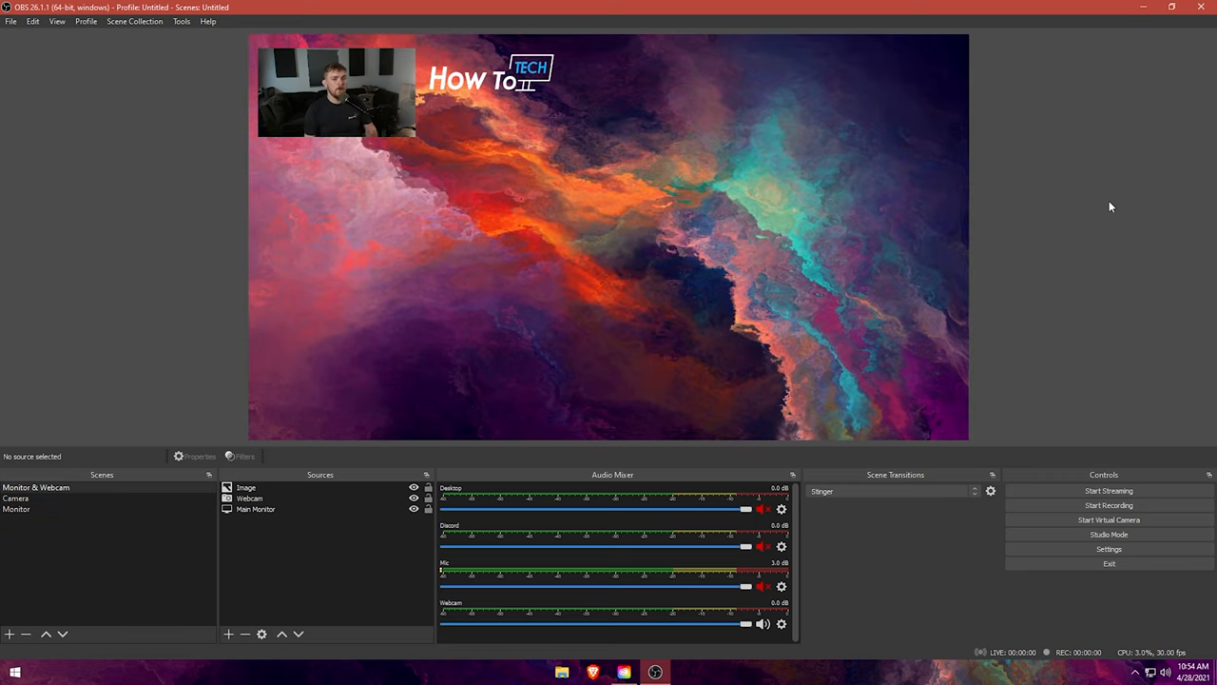
click(495, 91)
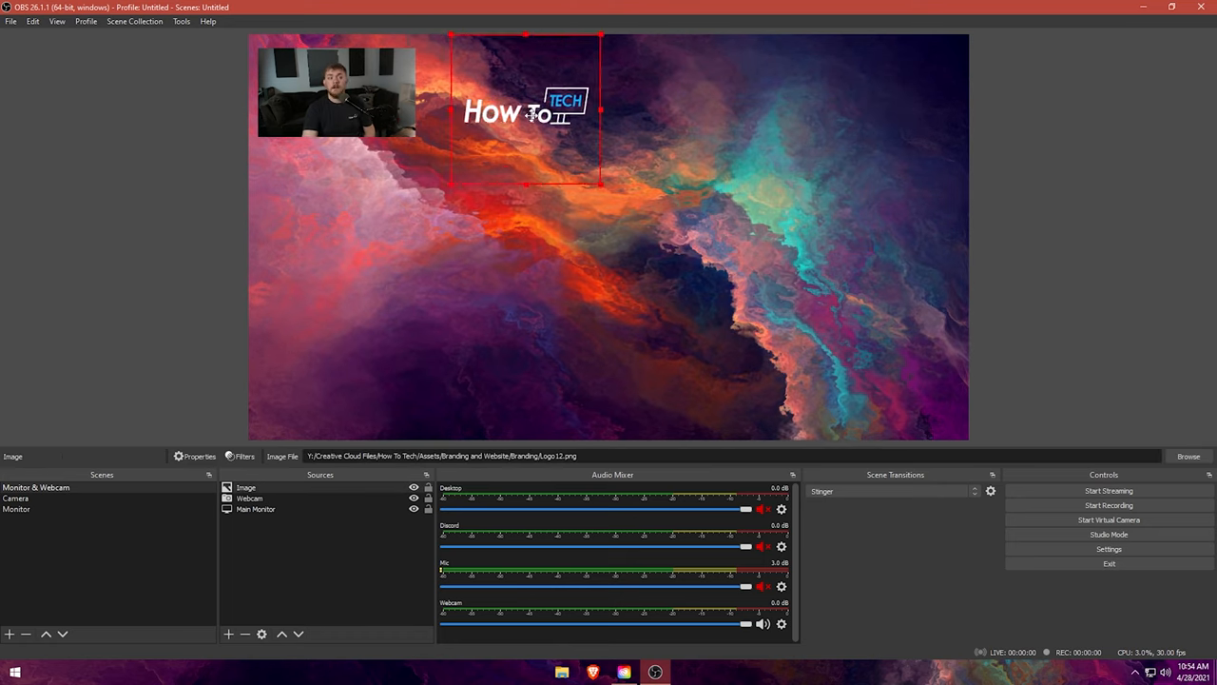
drag(525, 111, 491, 68)
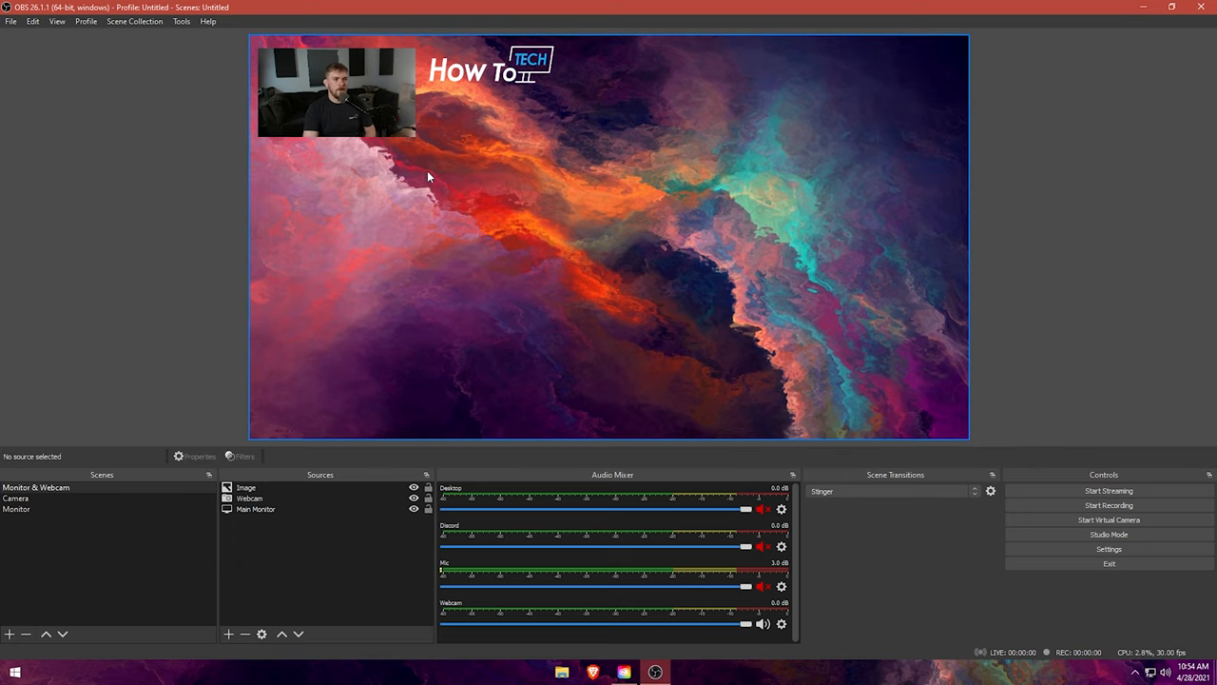
Switch between the Camera, Monitor and Monitor & Webcam scenes, ending on Monitor
click(15, 499)
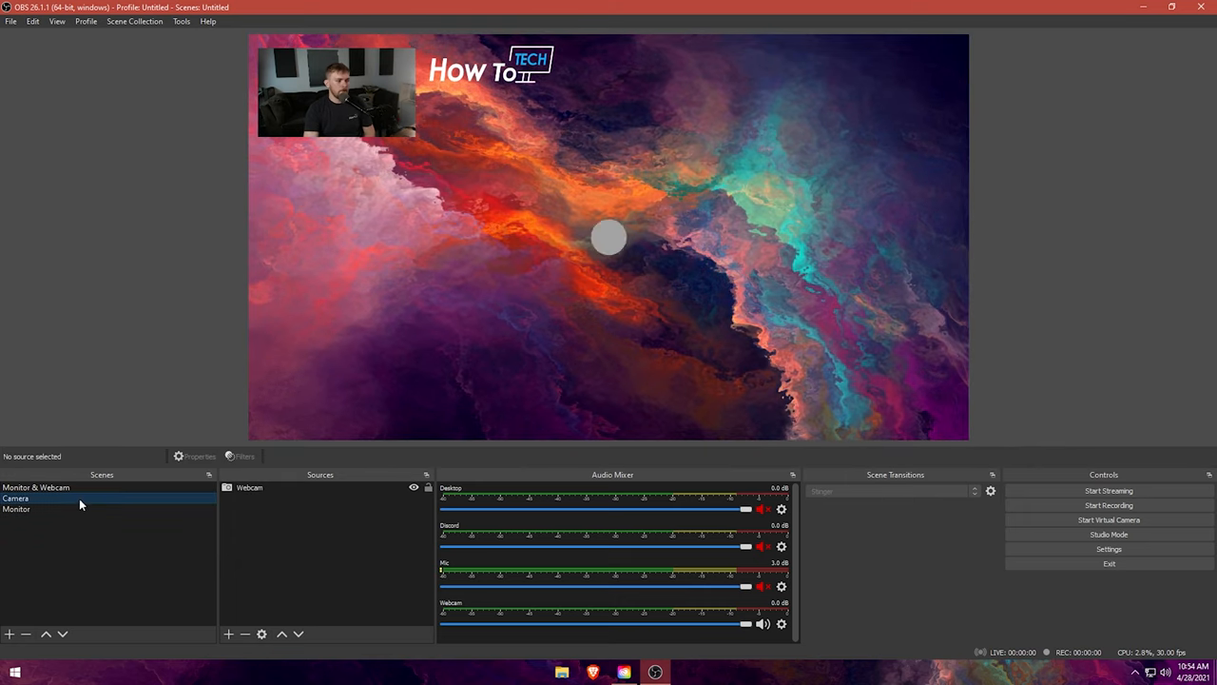
click(16, 498)
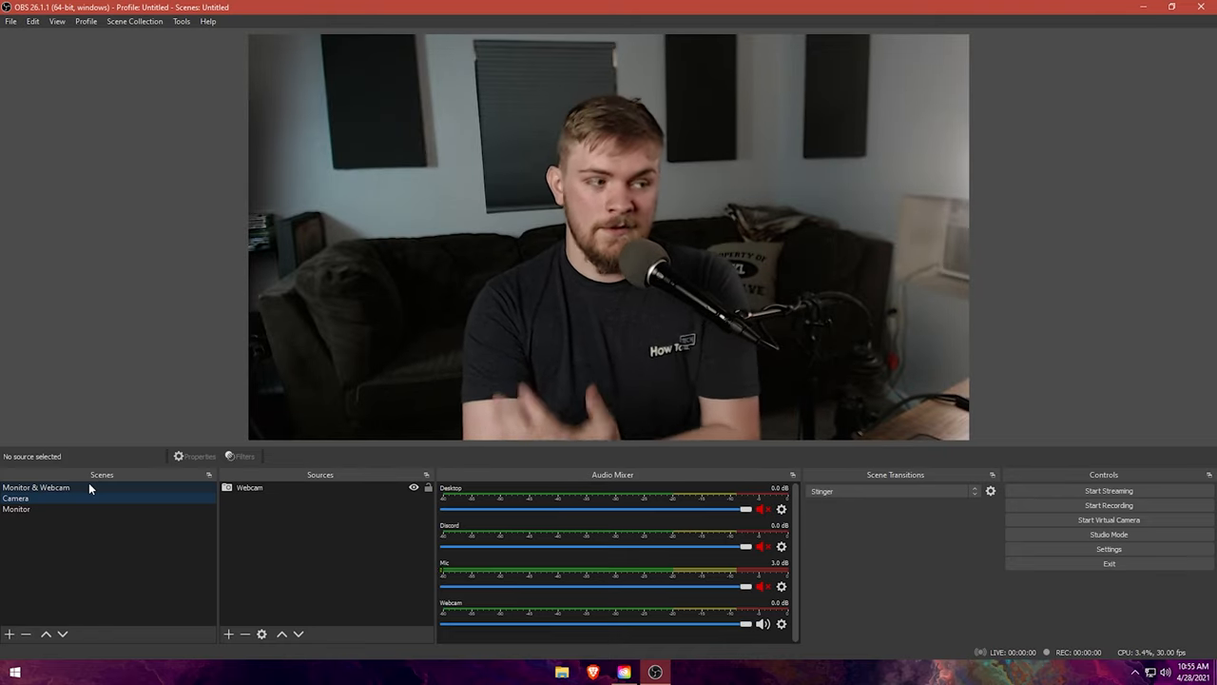
click(15, 497)
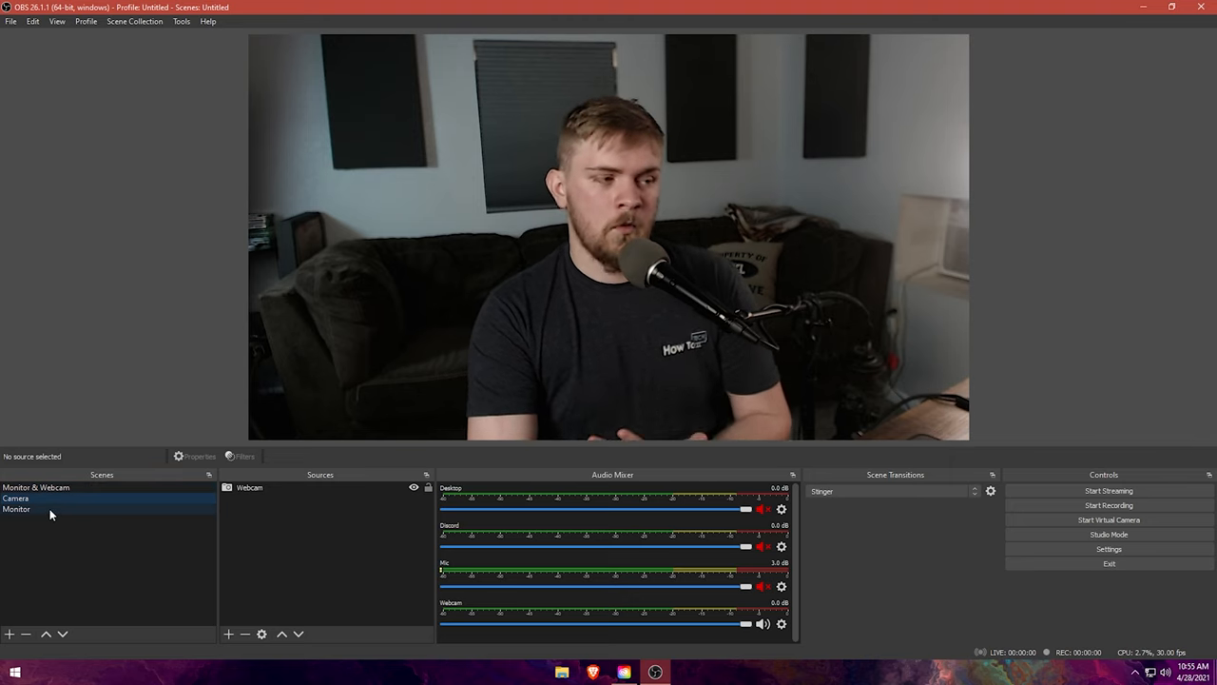
click(17, 509)
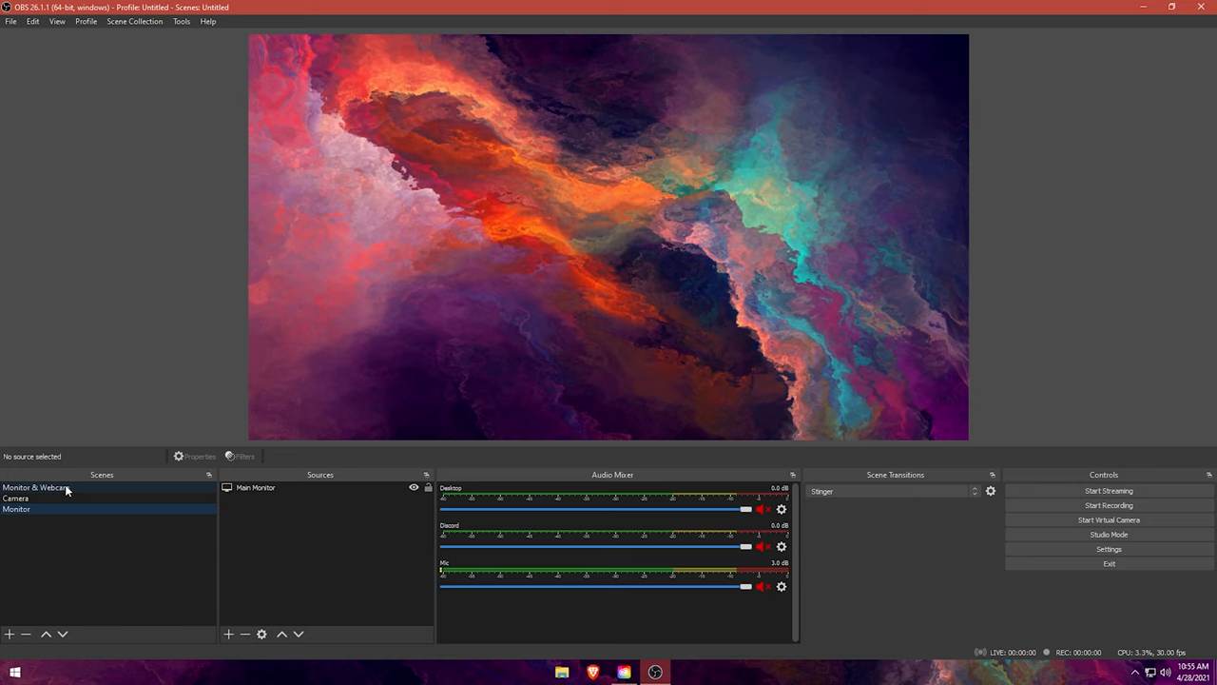
click(36, 487)
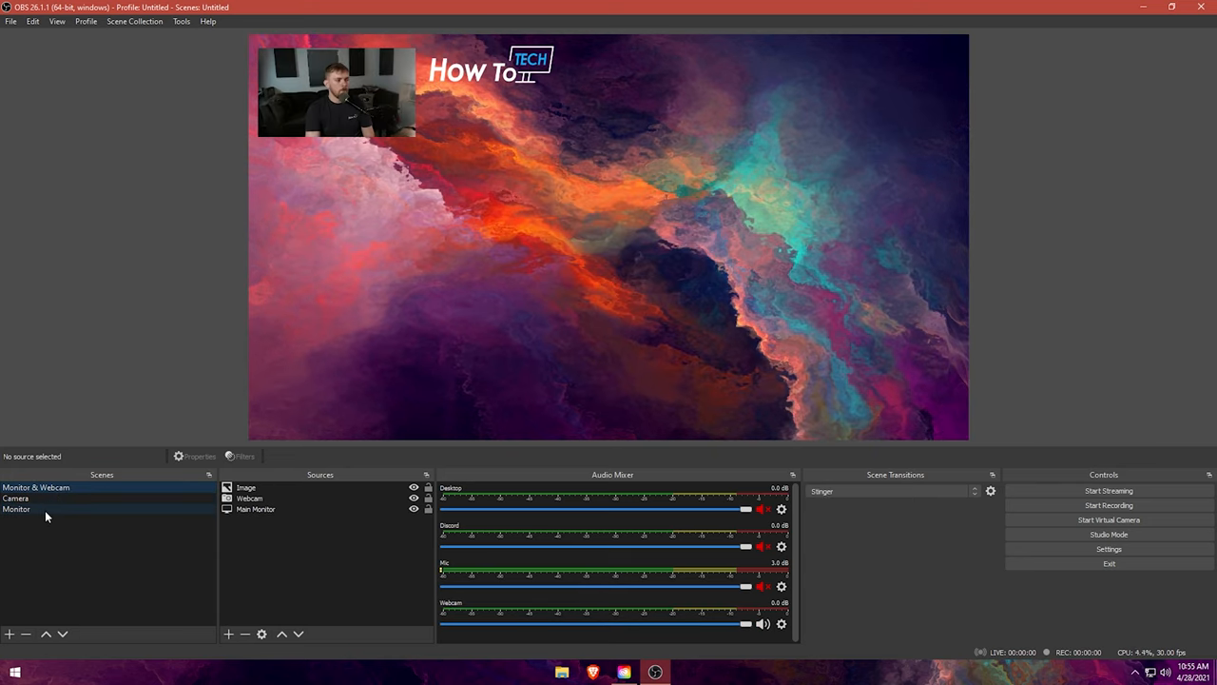
click(16, 509)
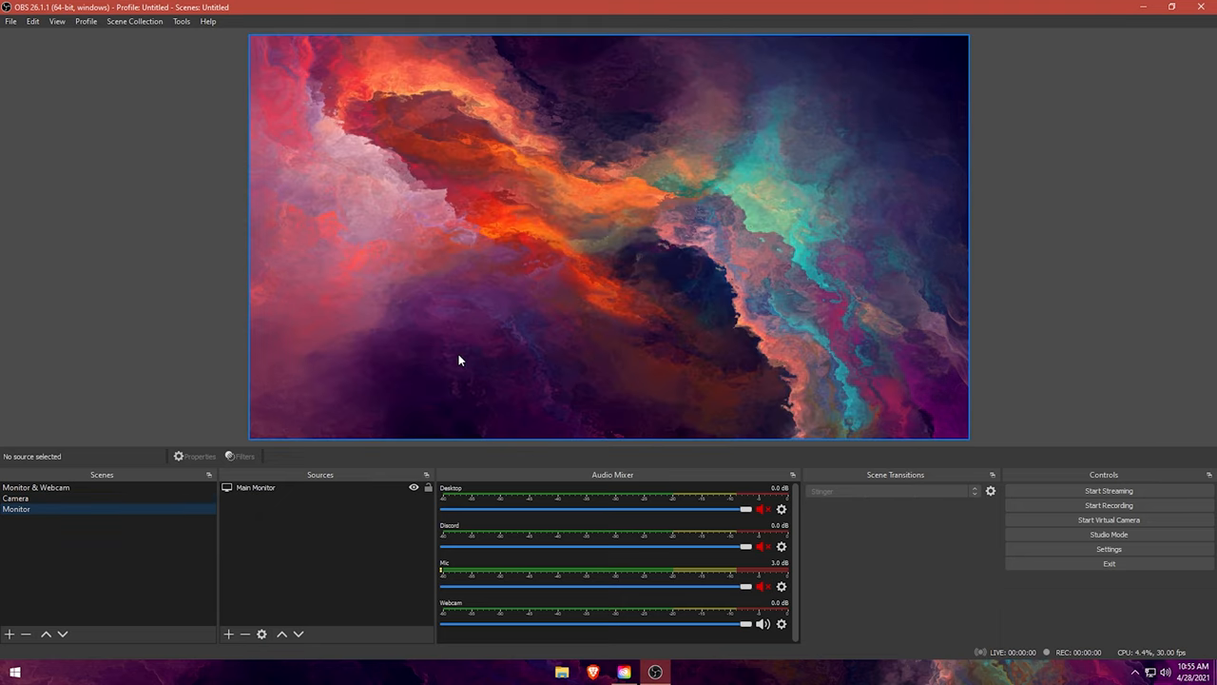
Re-enable Studio Mode and load Monitor & Webcam into Preview while Program keeps Monitor
click(1108, 534)
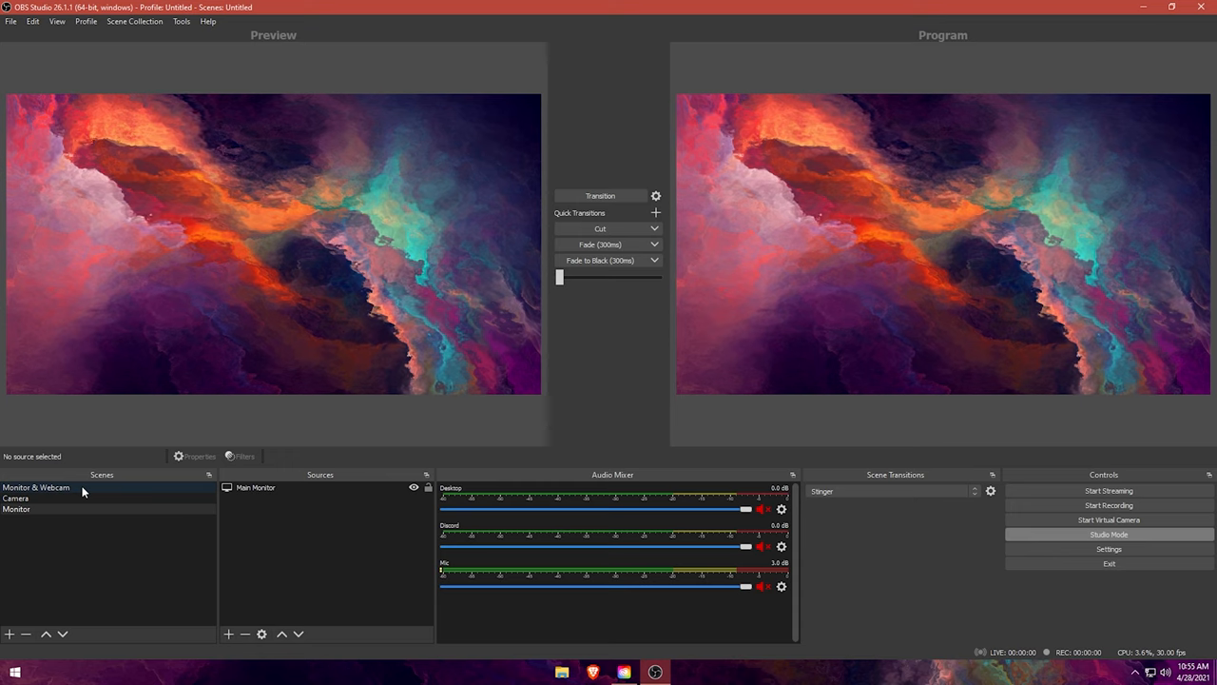
click(36, 487)
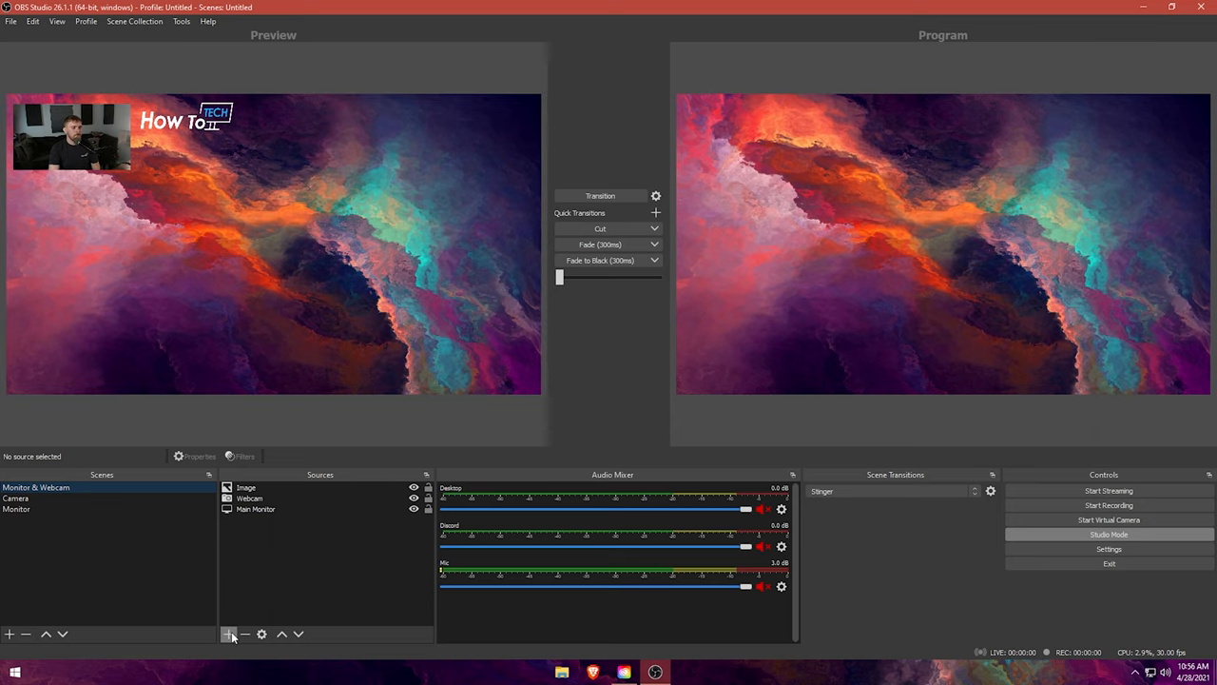
Add an Image source with How To Fix.png and drag it to the bottom-right corner
click(228, 633)
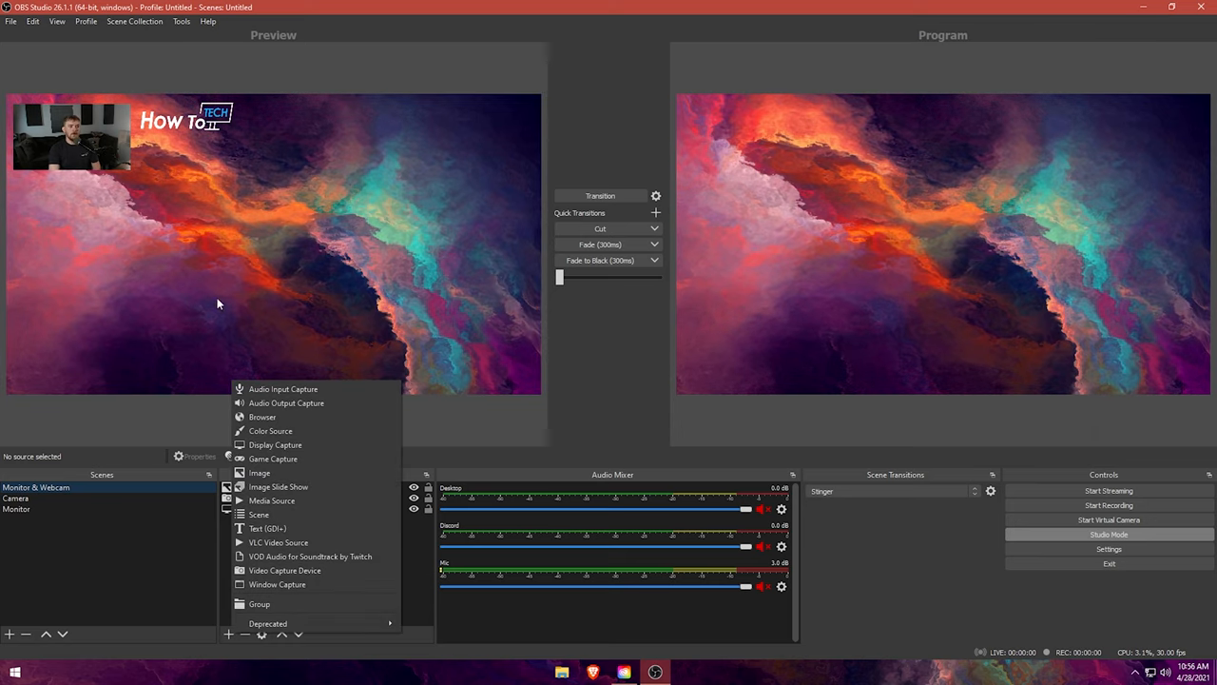
click(259, 473)
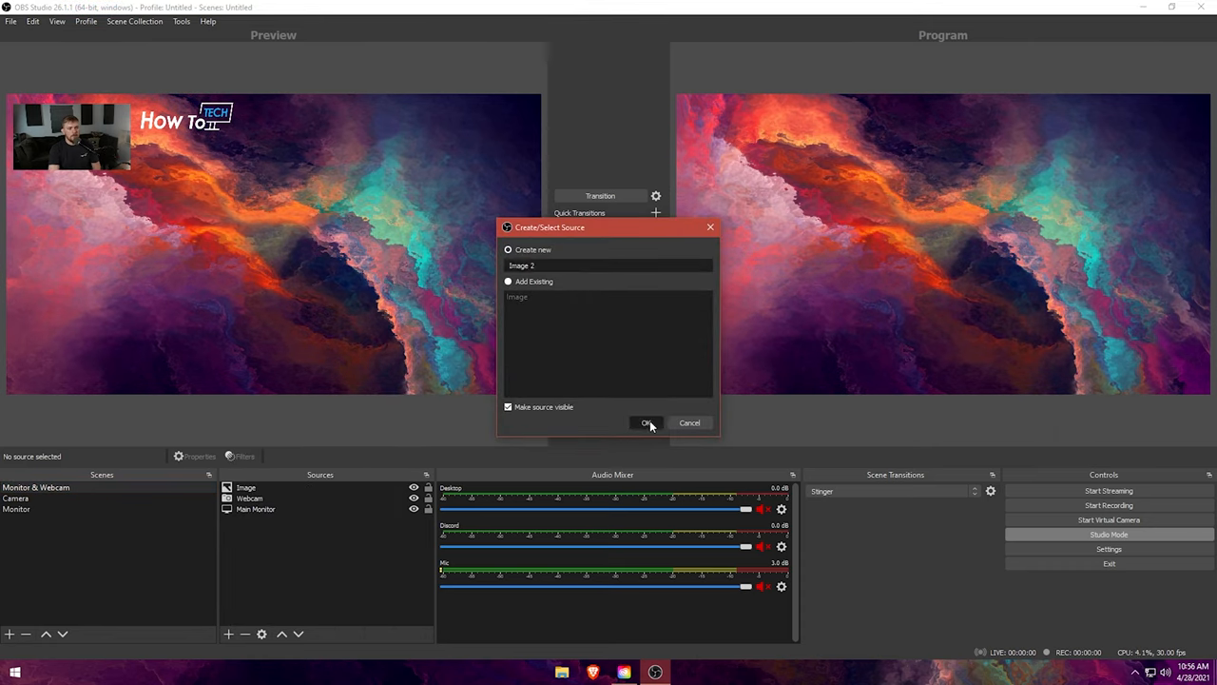
click(646, 422)
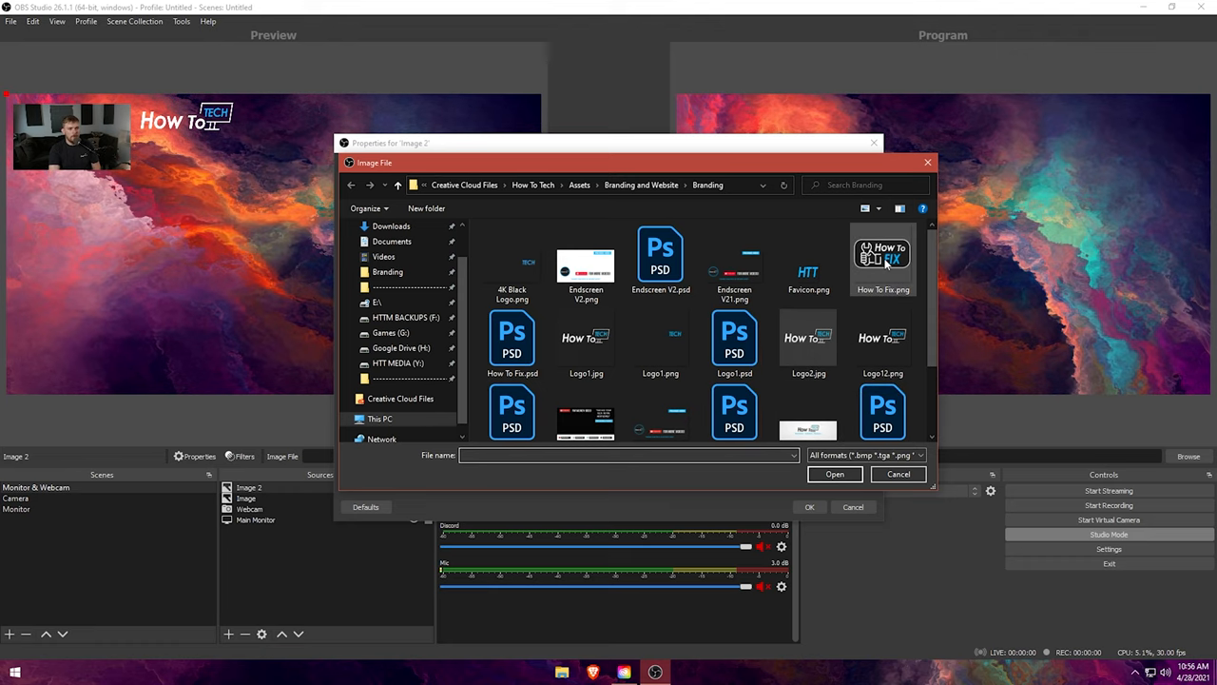
click(835, 473)
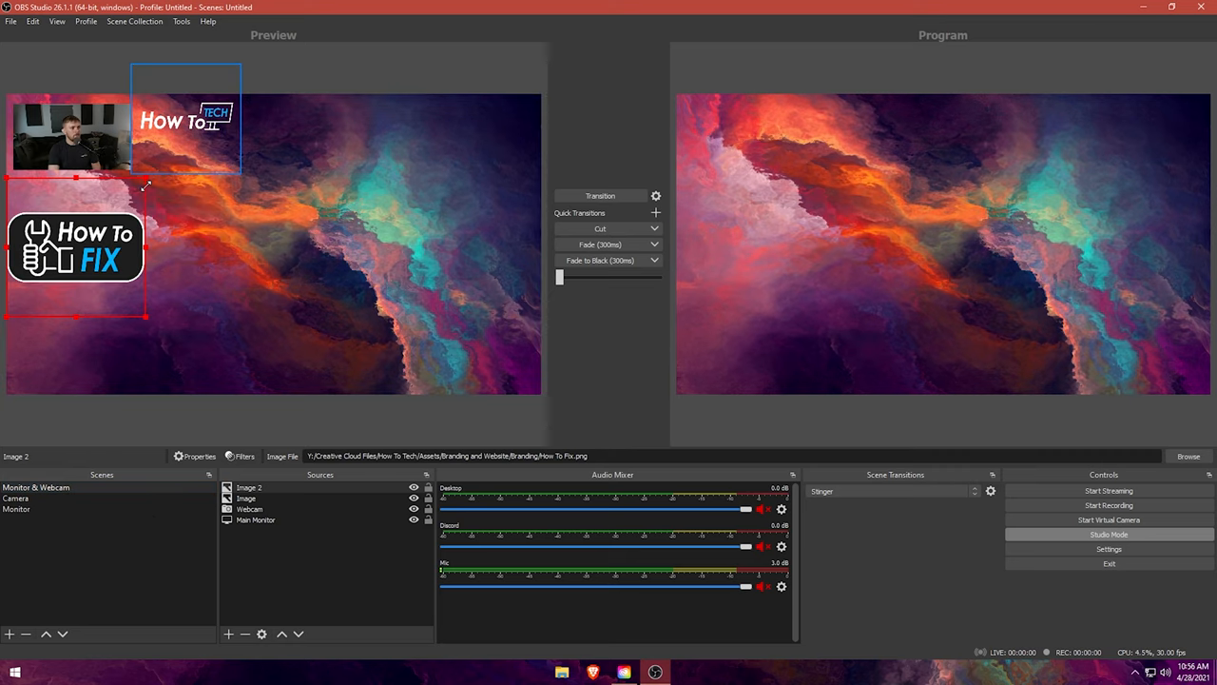
drag(76, 247, 456, 337)
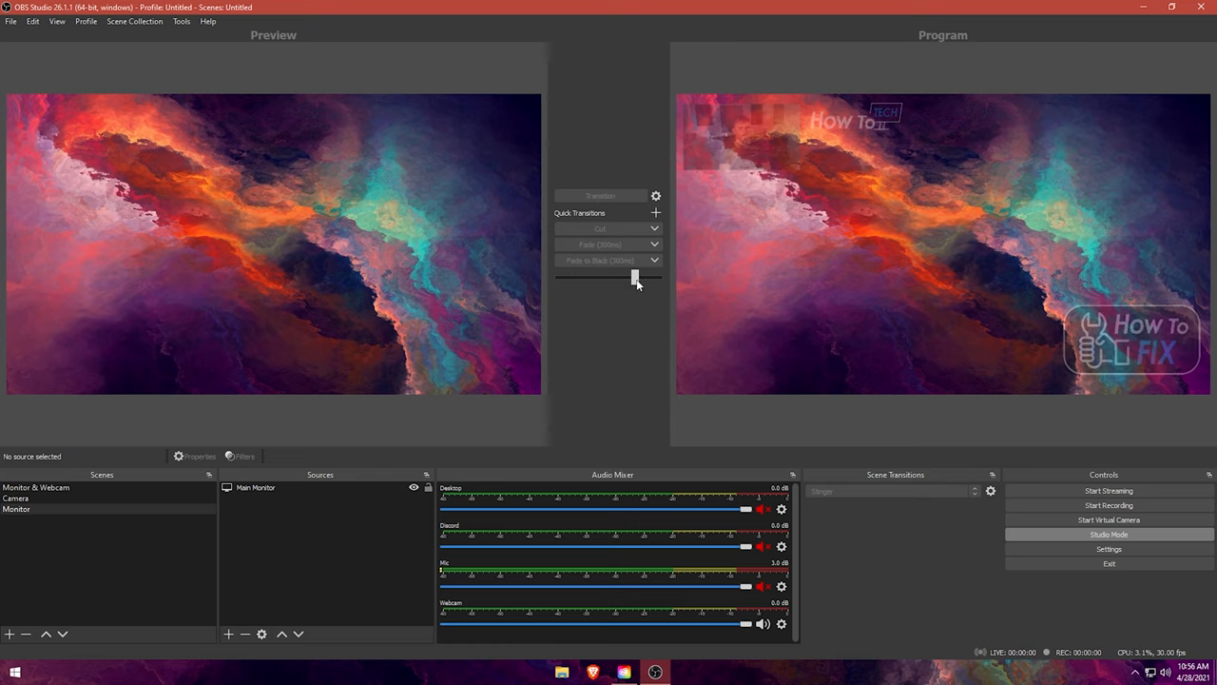
Send Monitor & Webcam live with the T-bar and queue the Camera scene in Preview
drag(635, 276, 559, 276)
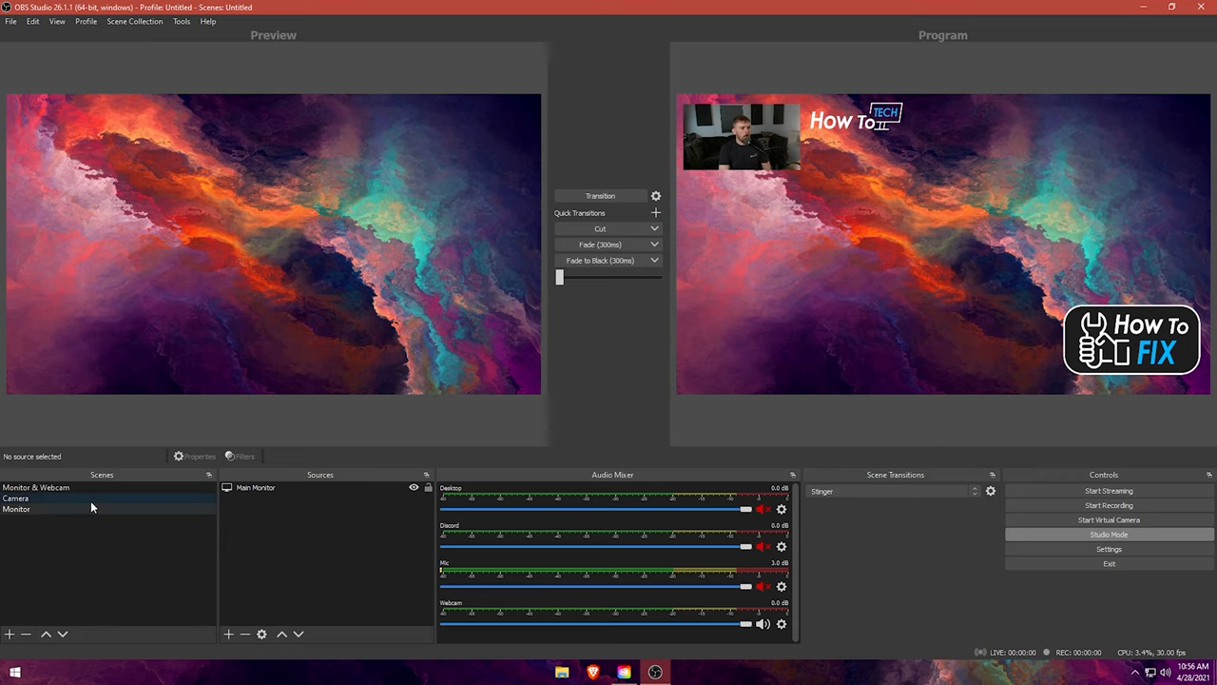
click(15, 497)
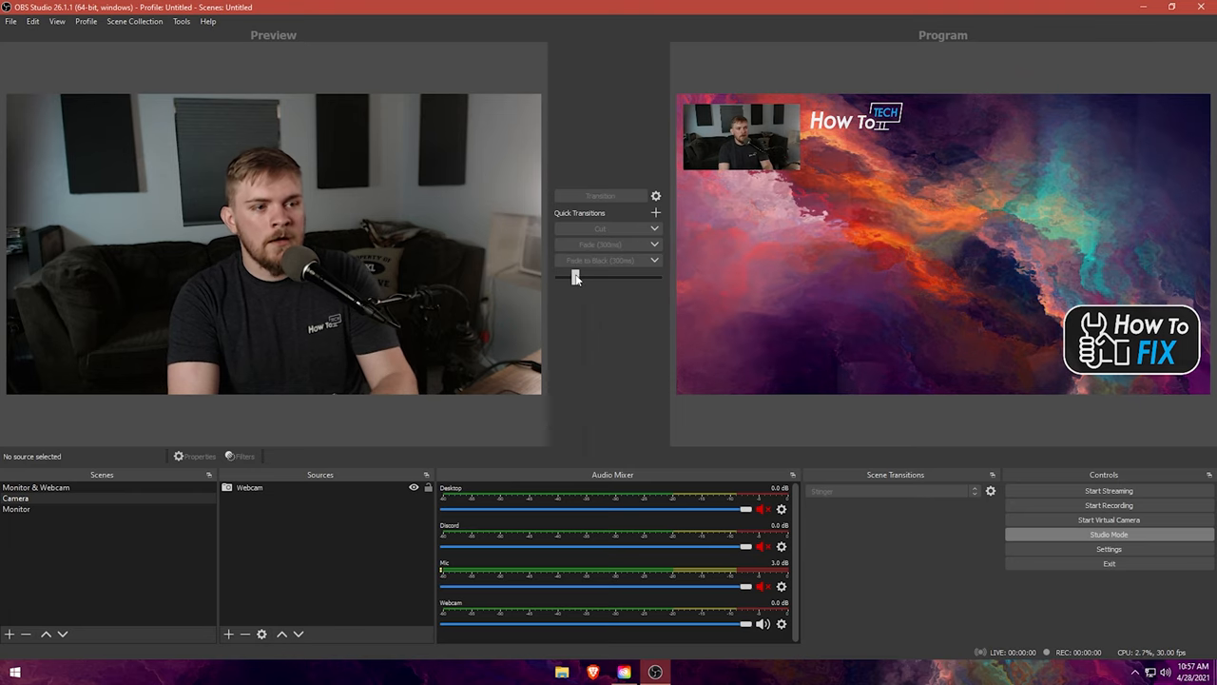
drag(574, 277, 585, 277)
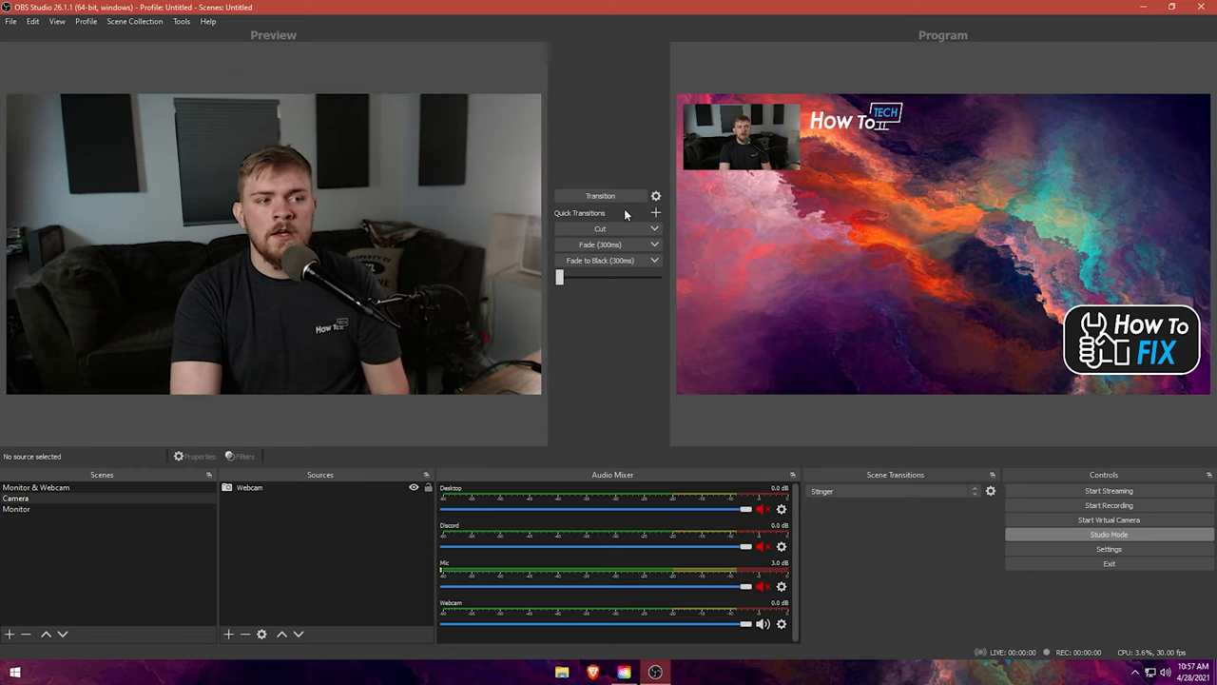
Start adding a quick transition, then toggle between Monitor & Webcam and Monitor scenes
click(656, 212)
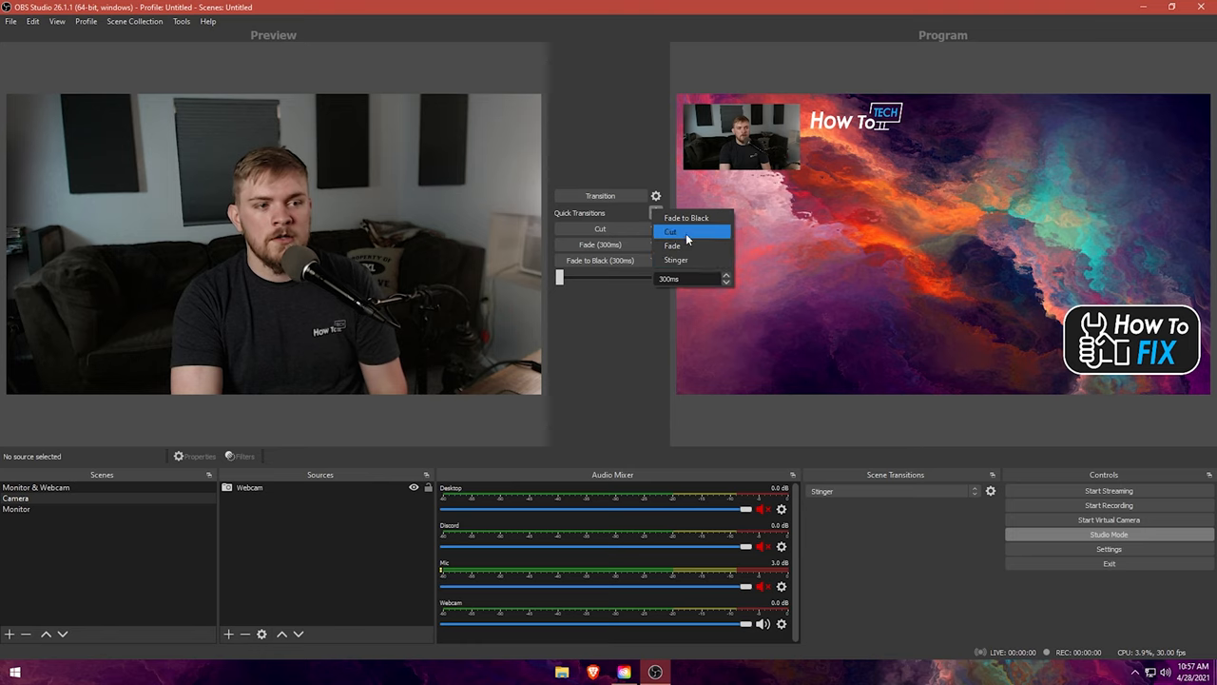
click(670, 231)
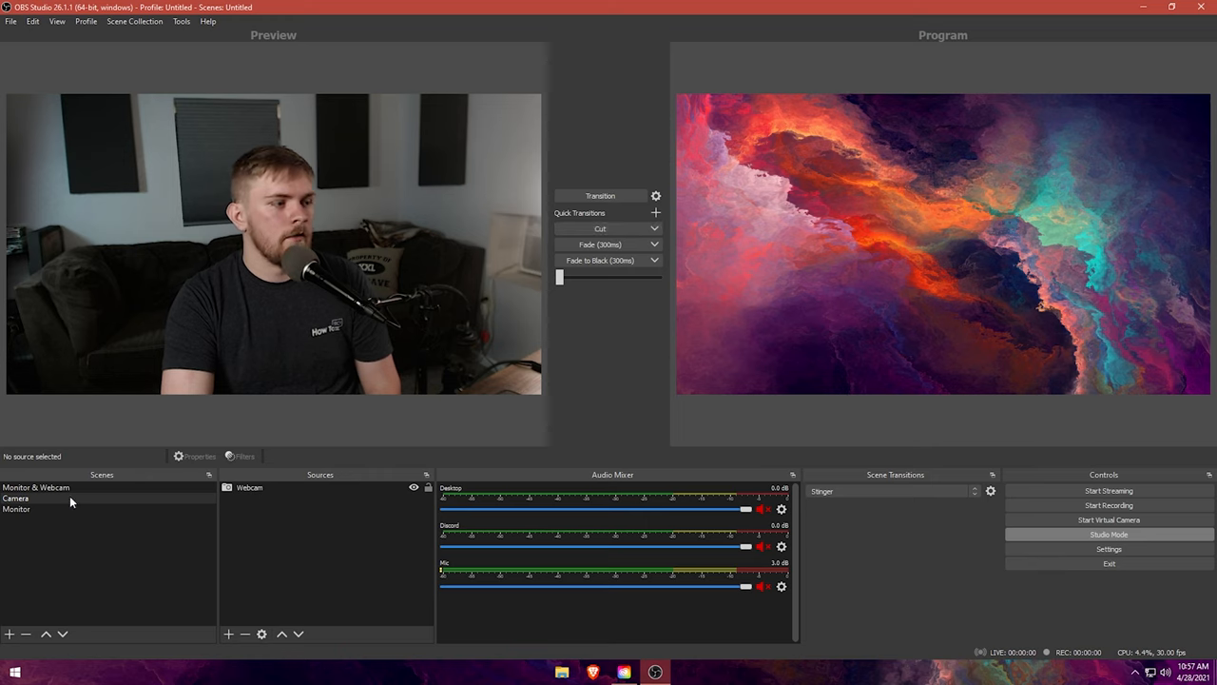
click(36, 487)
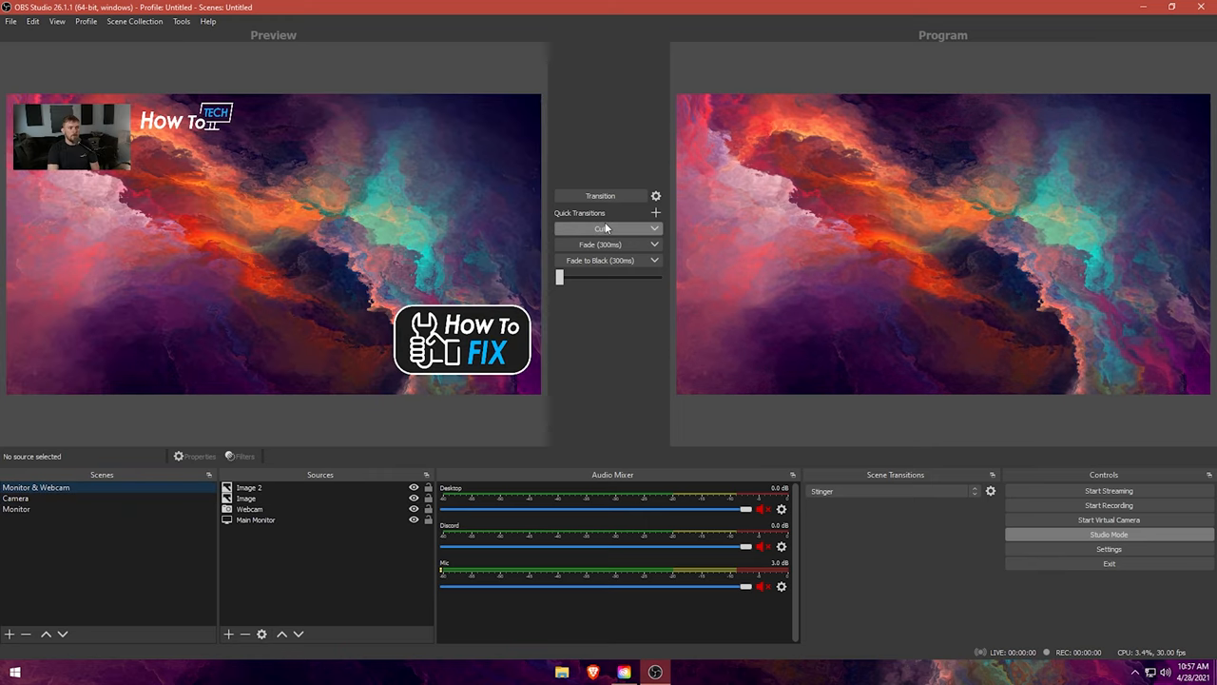
click(16, 509)
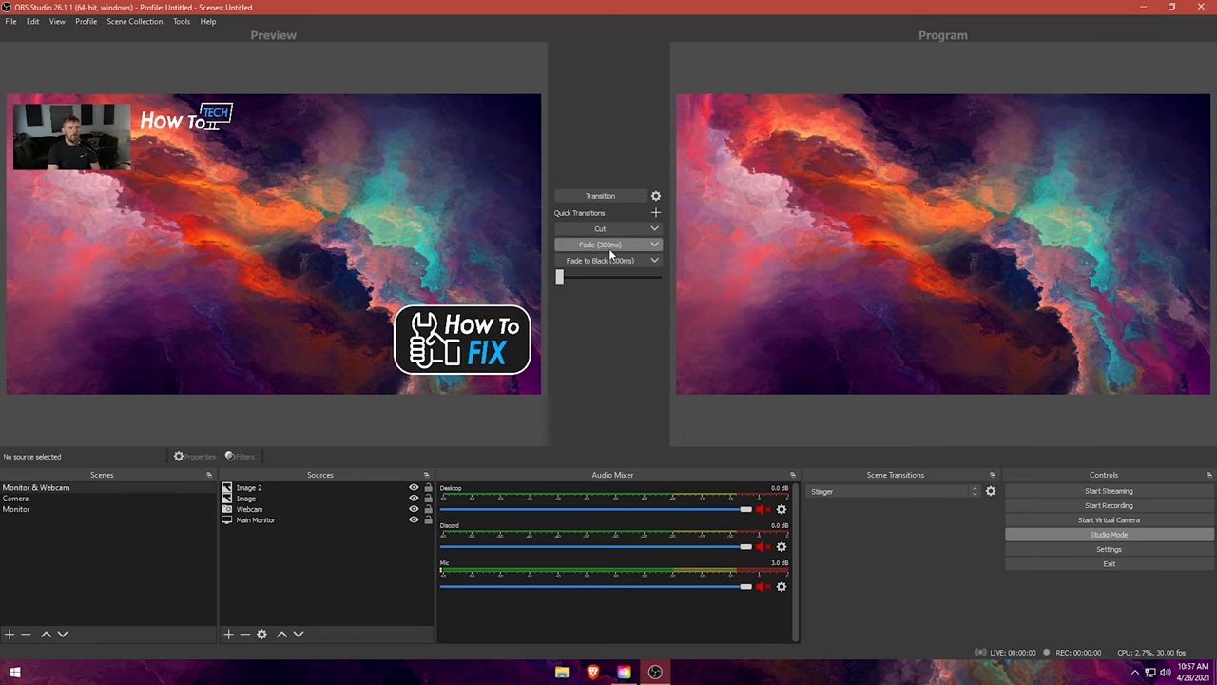
Add a Stinger quick transition and use it to send the Camera scene live
click(609, 244)
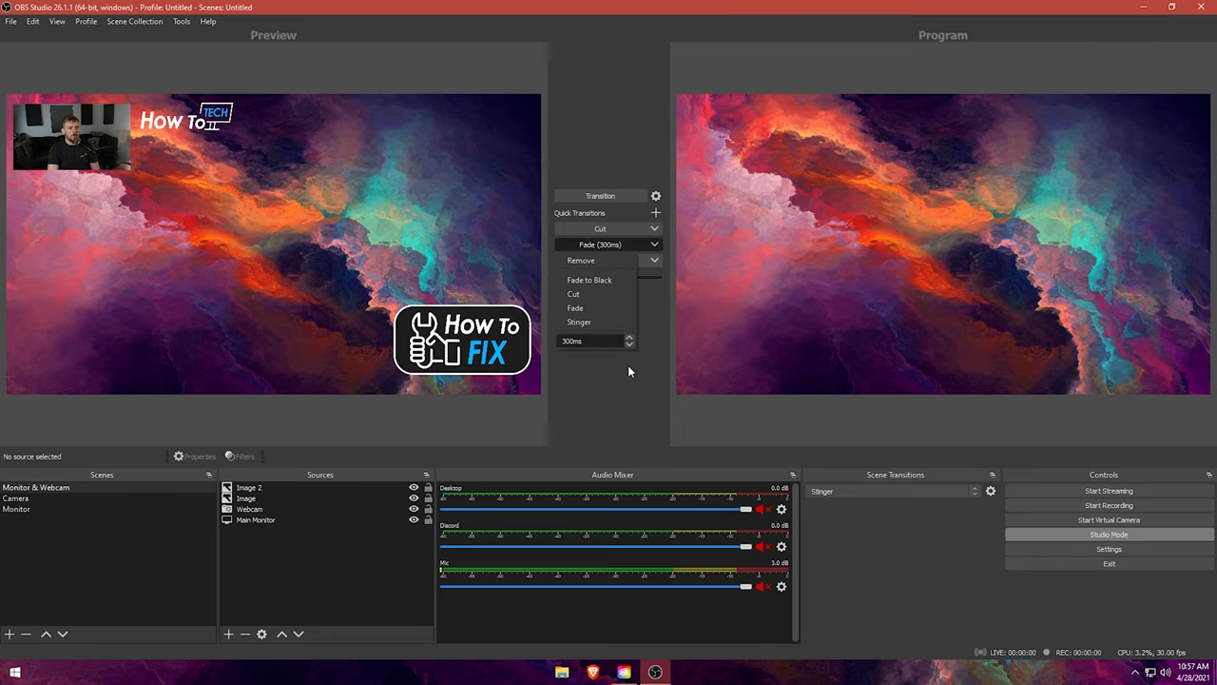
click(589, 280)
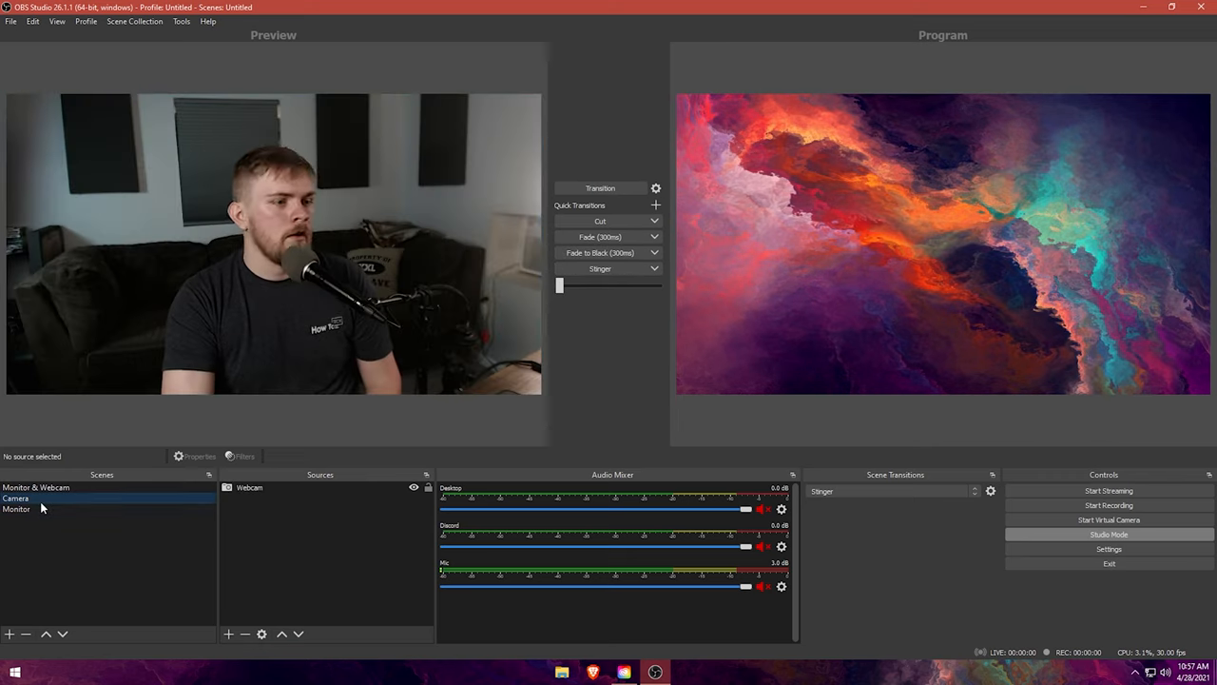
click(15, 498)
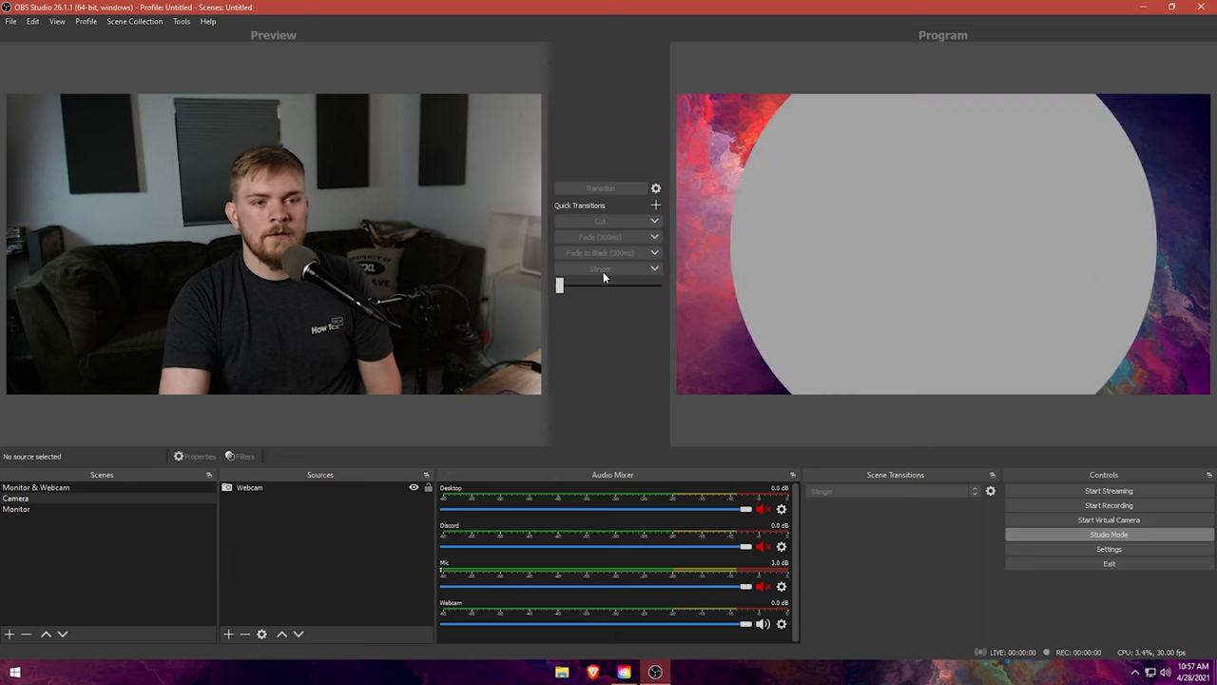
click(16, 509)
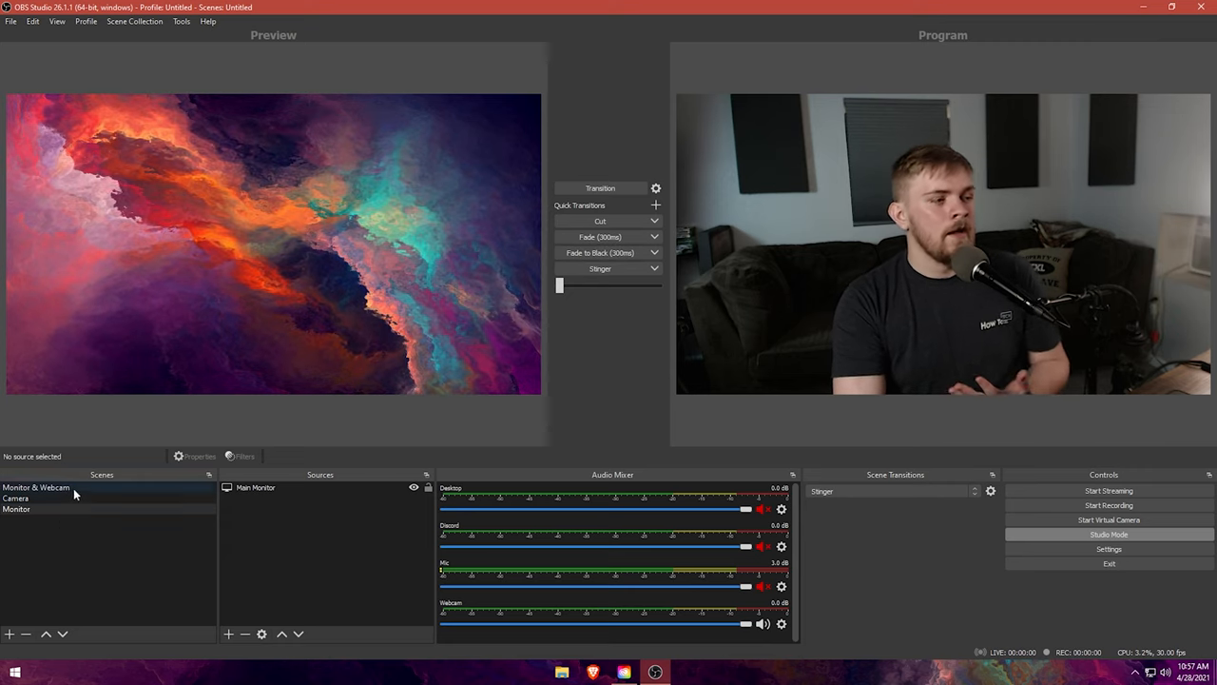
Review the transition gear options, then send Monitor & Webcam live to Program
click(655, 188)
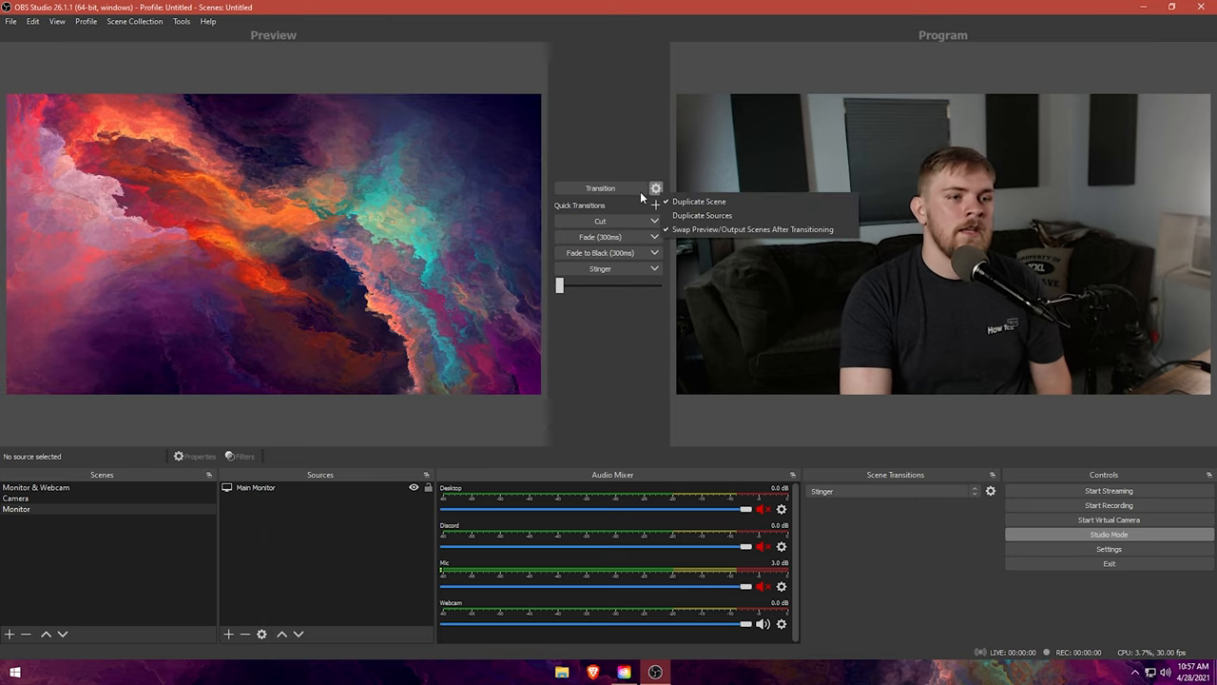
mouse_move(702, 215)
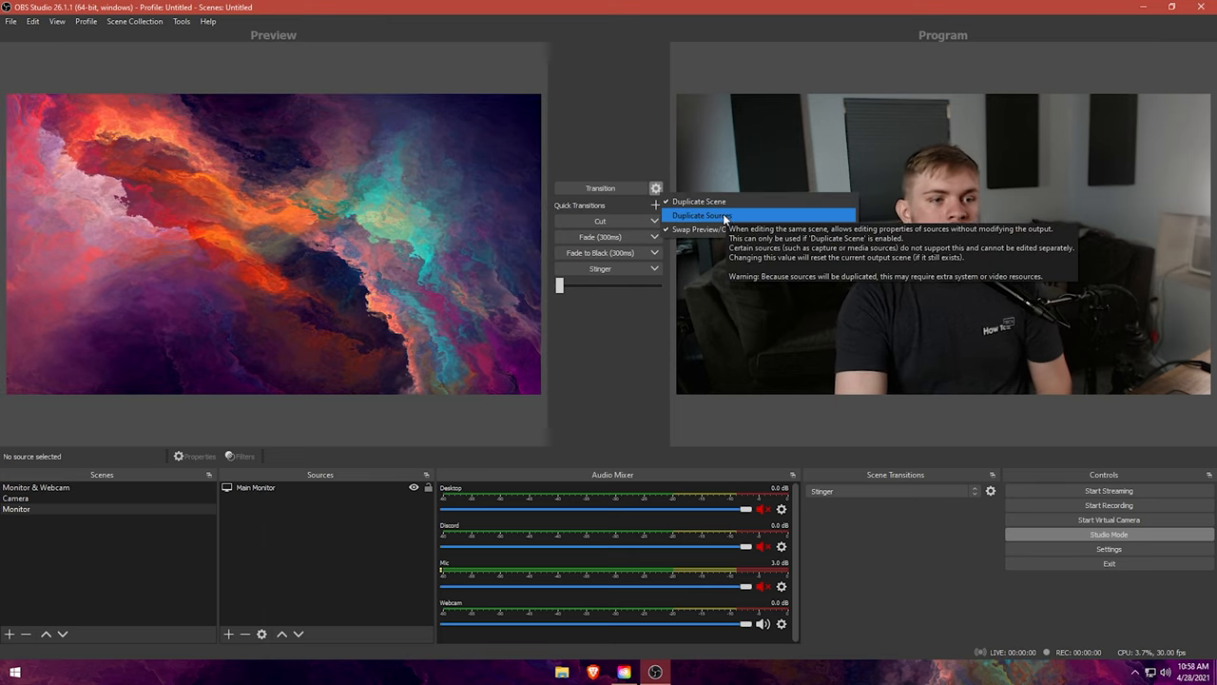
mouse_move(645, 301)
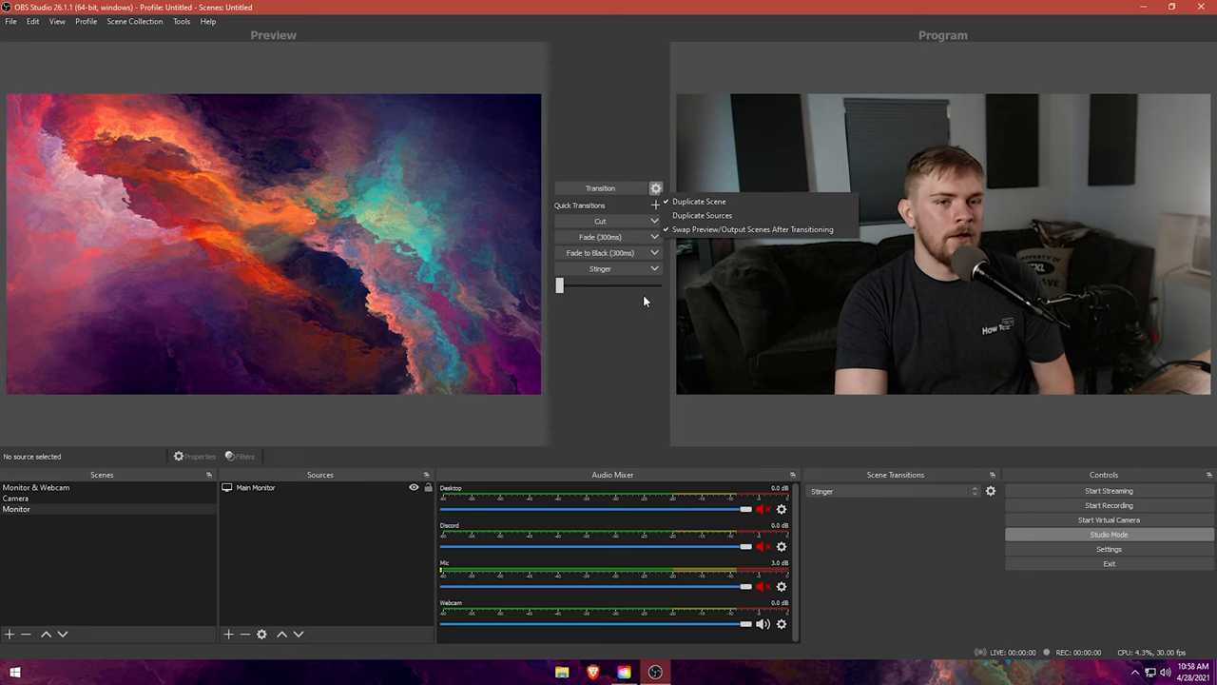
mouse_move(703, 215)
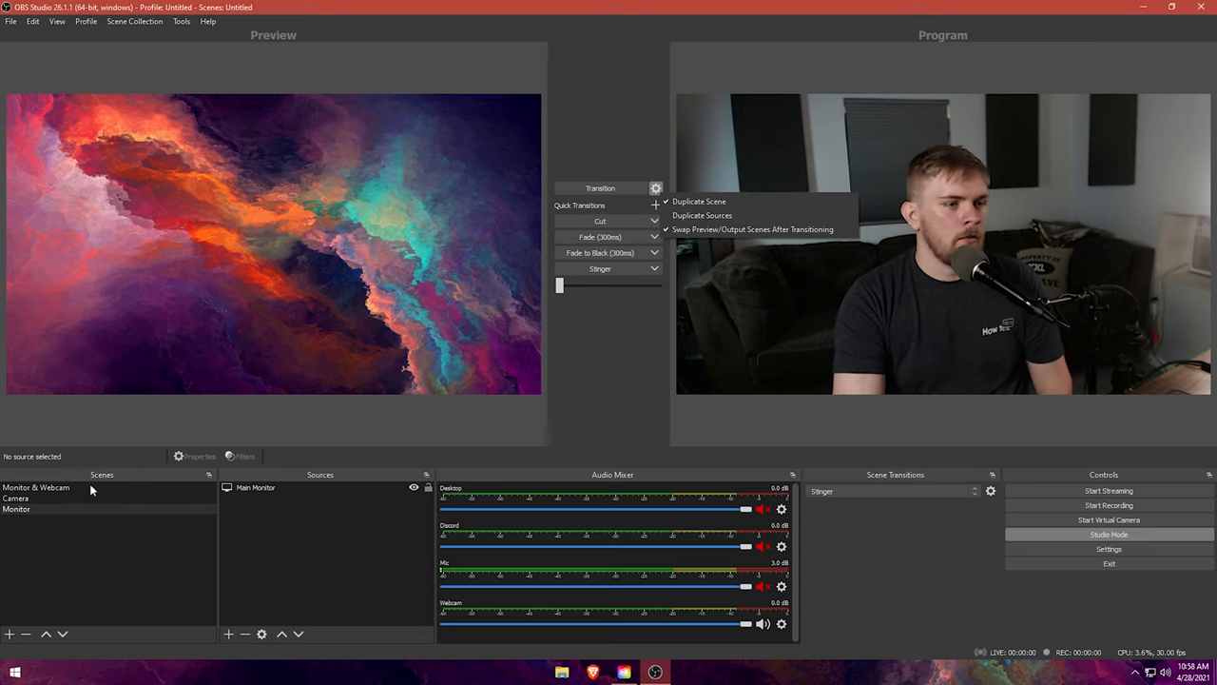
click(36, 487)
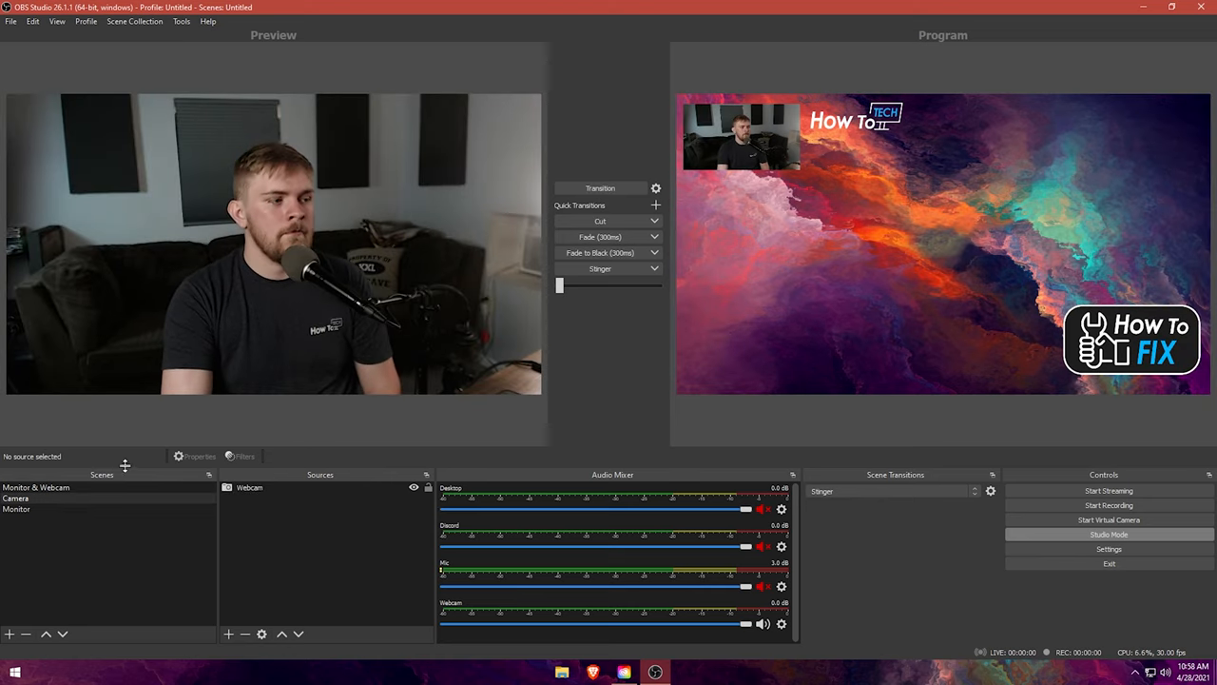
Load Monitor & Webcam in Preview and place the How To FIX logo top-right
click(36, 487)
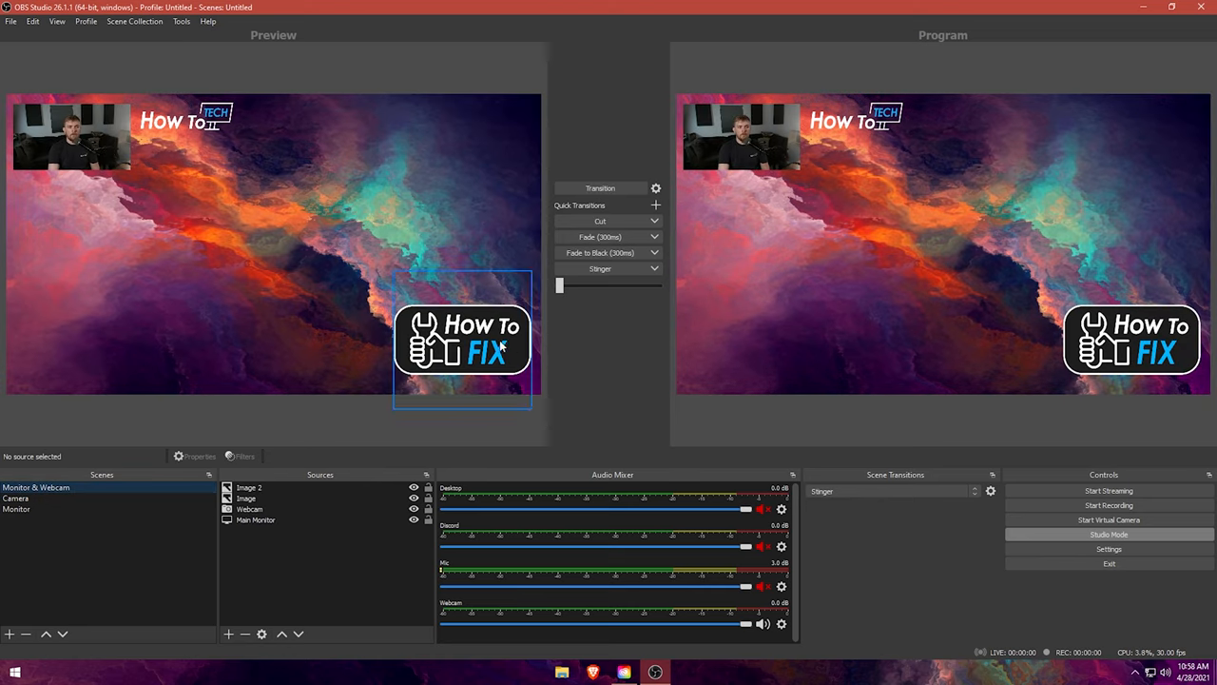
drag(462, 340, 431, 154)
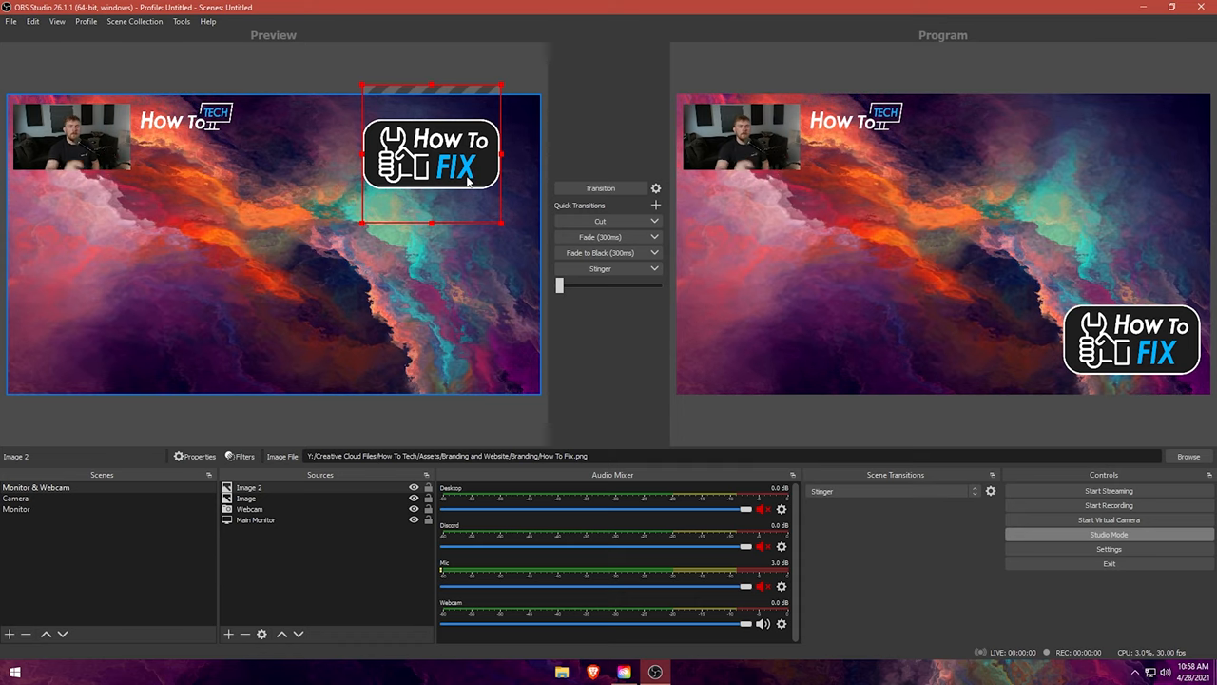
drag(431, 155, 476, 134)
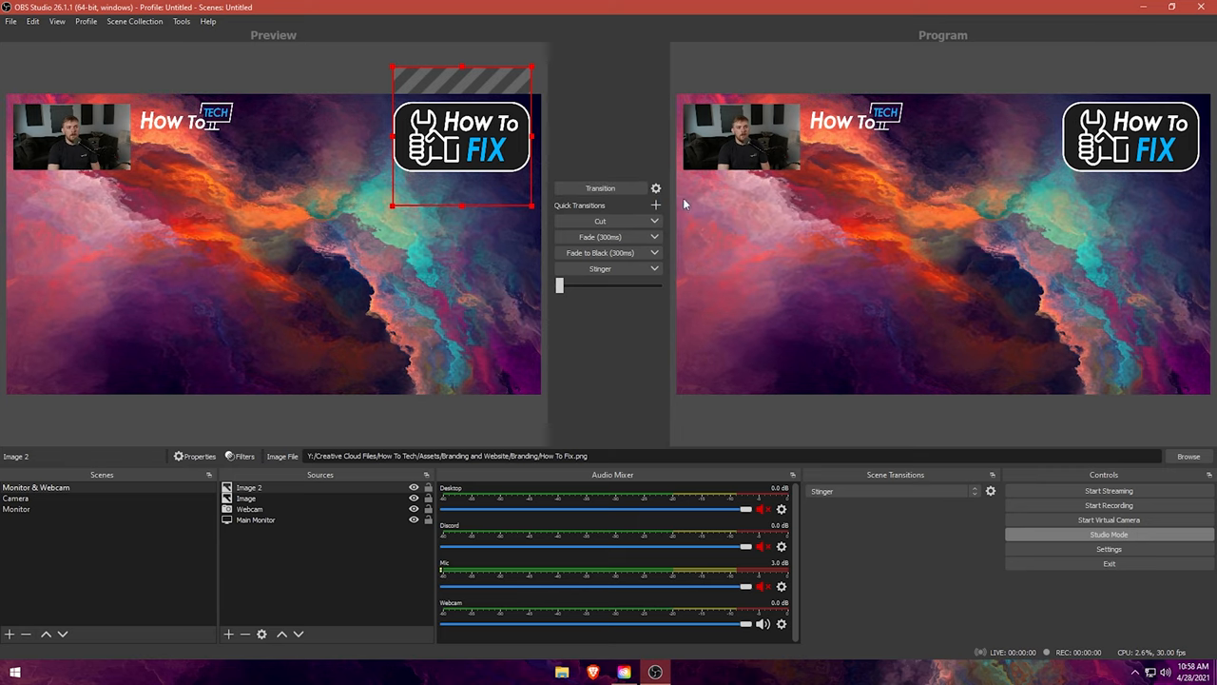
drag(461, 138, 283, 243)
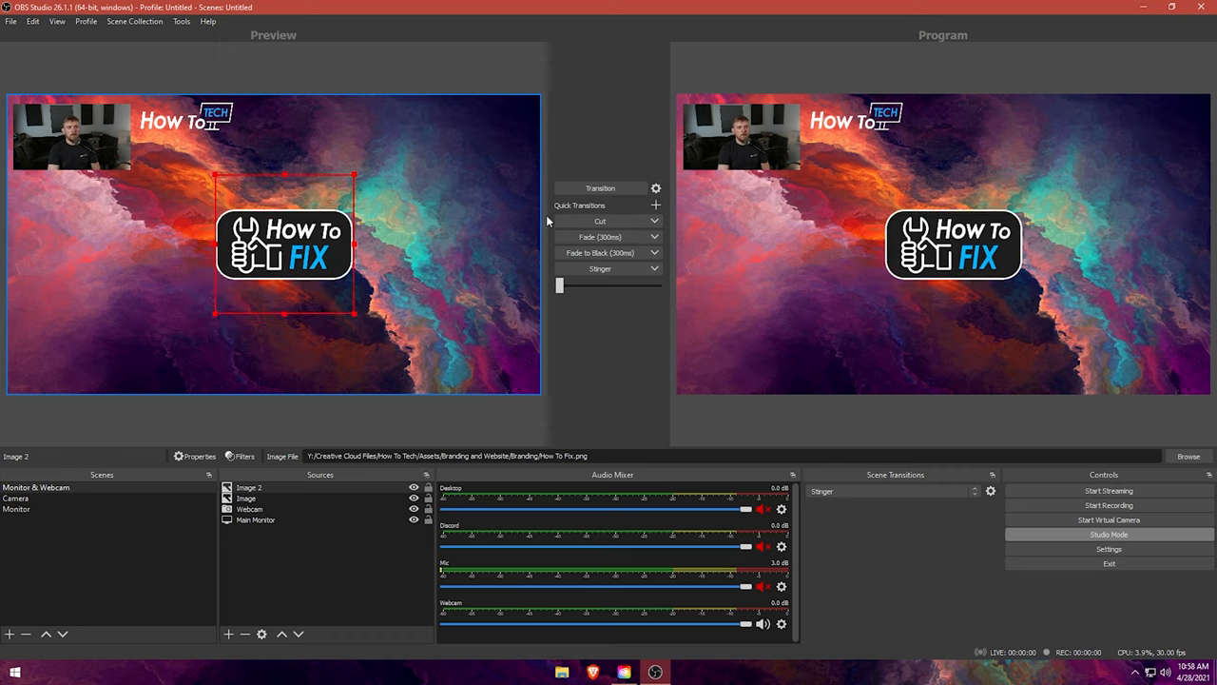
drag(283, 244, 461, 142)
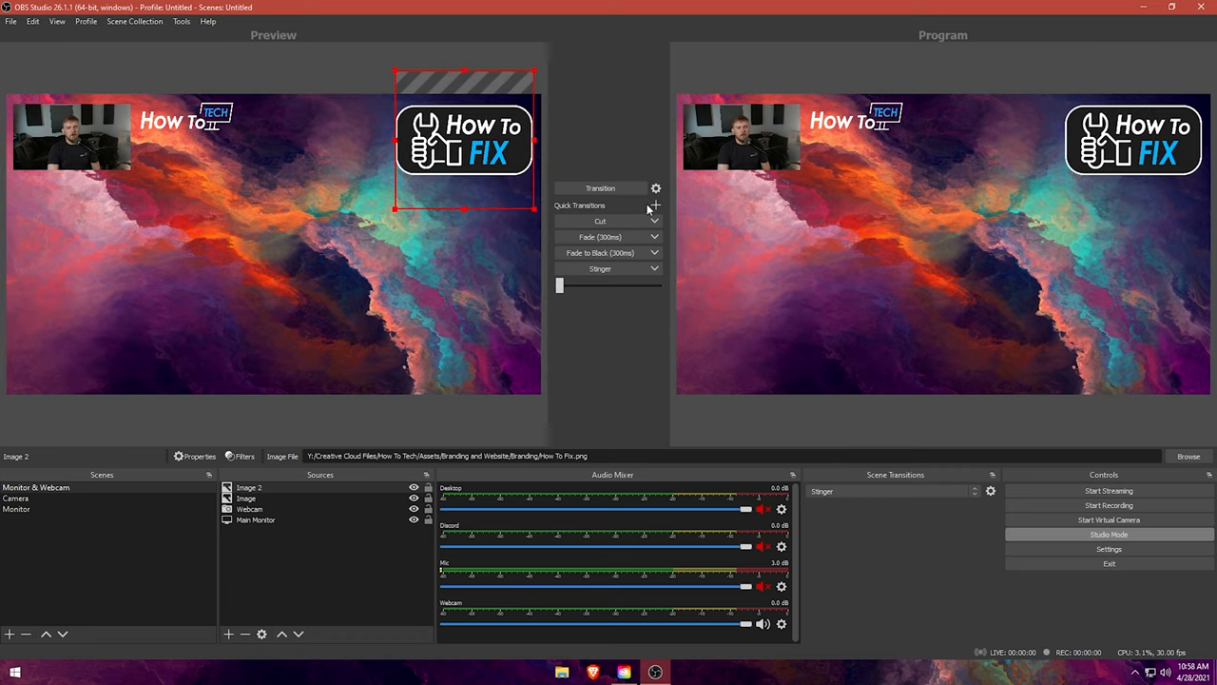
Check the transition gear's Duplicate Sources options, then select the Webcam source
click(655, 205)
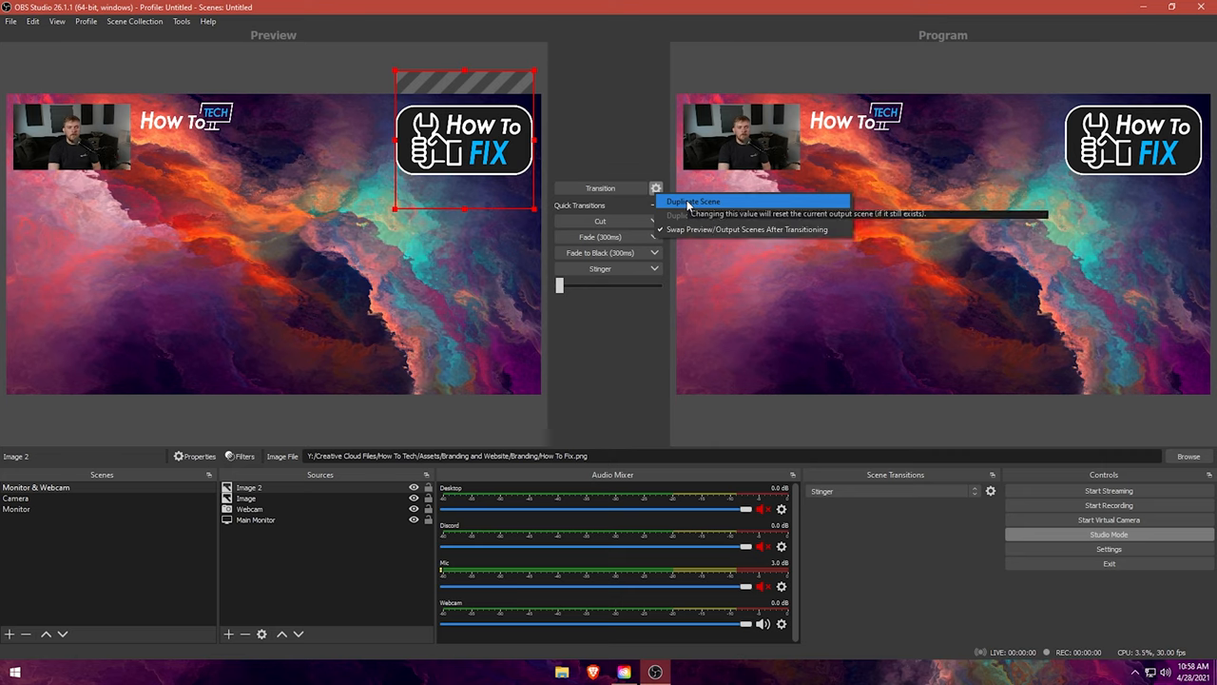
mouse_move(698, 214)
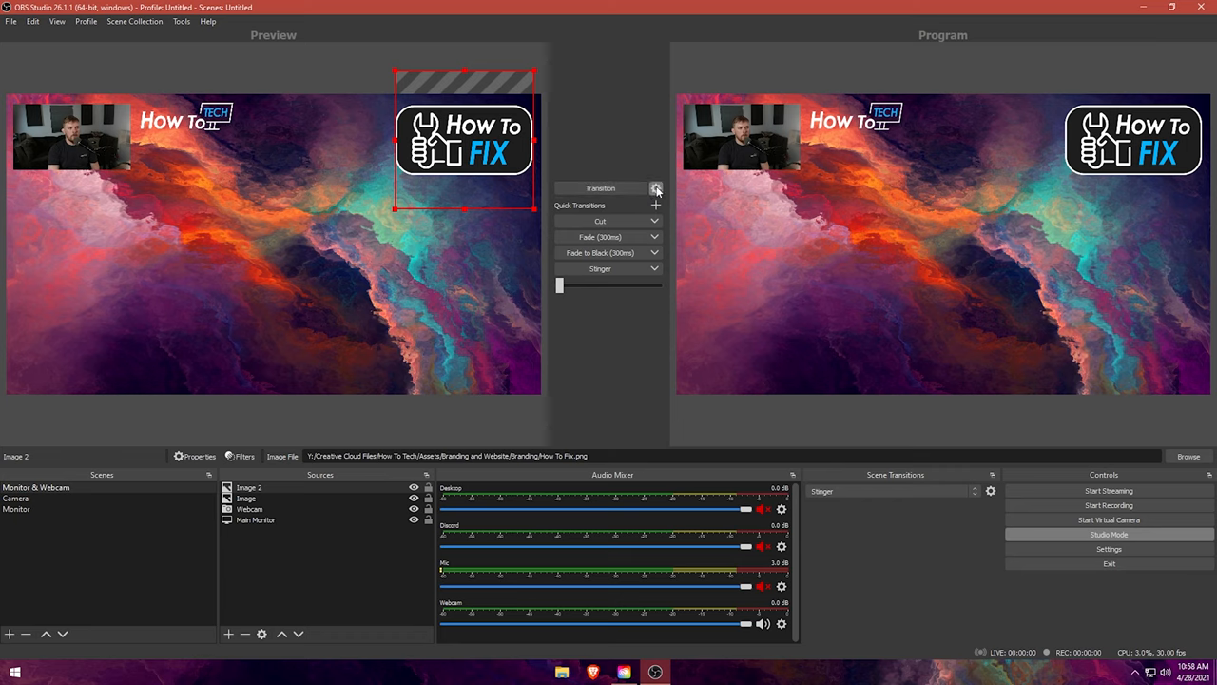
click(655, 189)
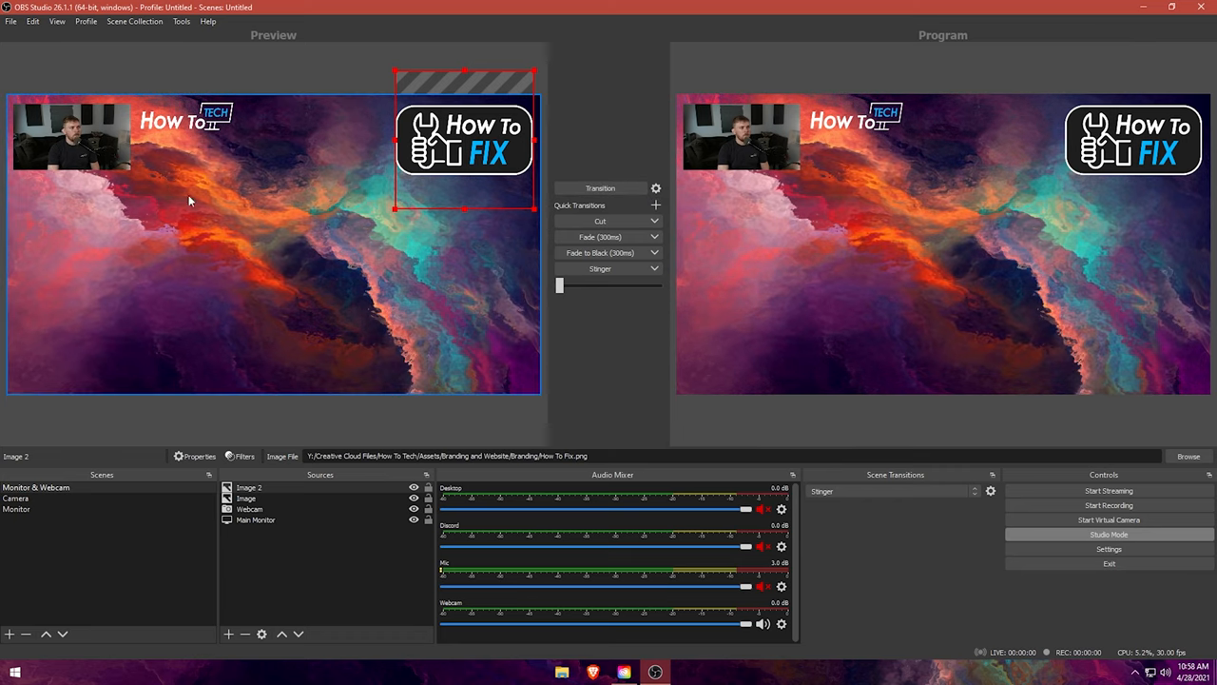
click(249, 509)
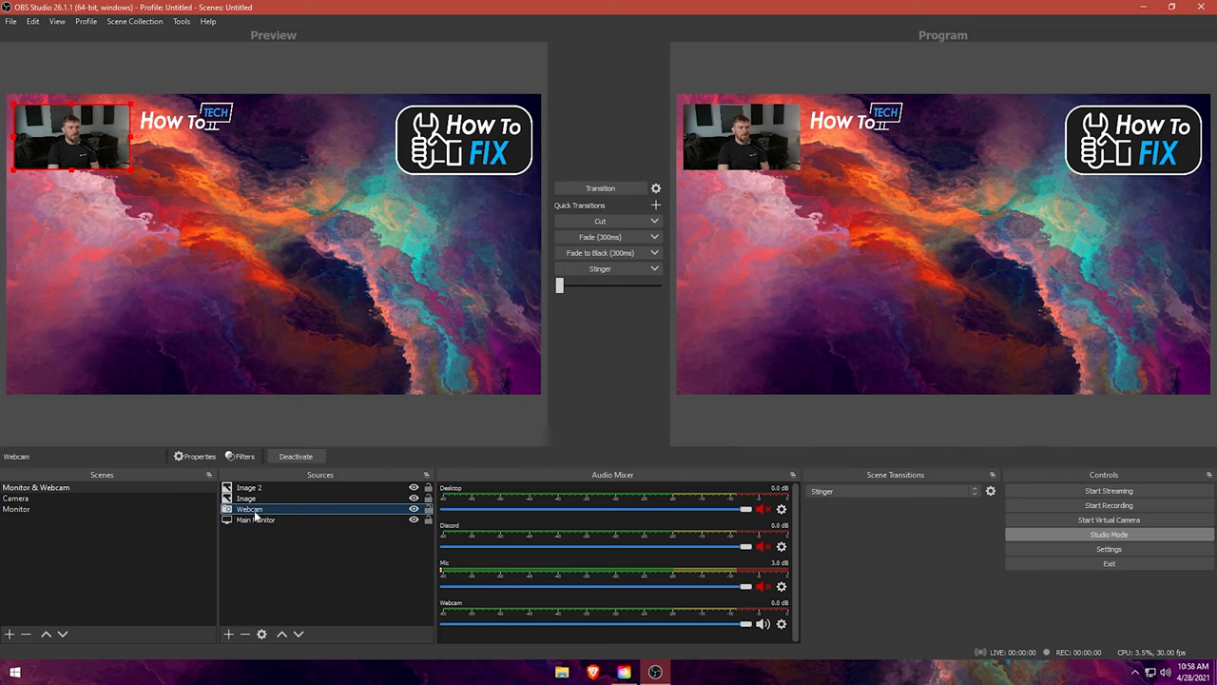
Add a Color Correction filter to Webcam, set gamma just below zero, and close
click(199, 456)
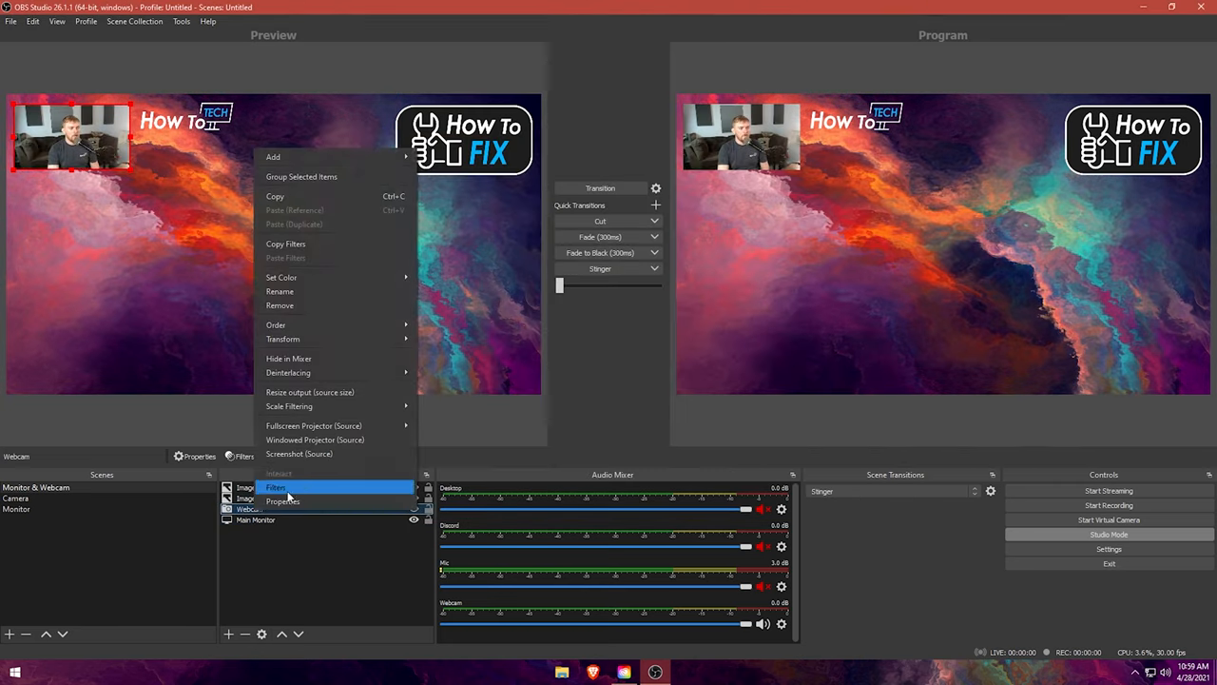
click(275, 487)
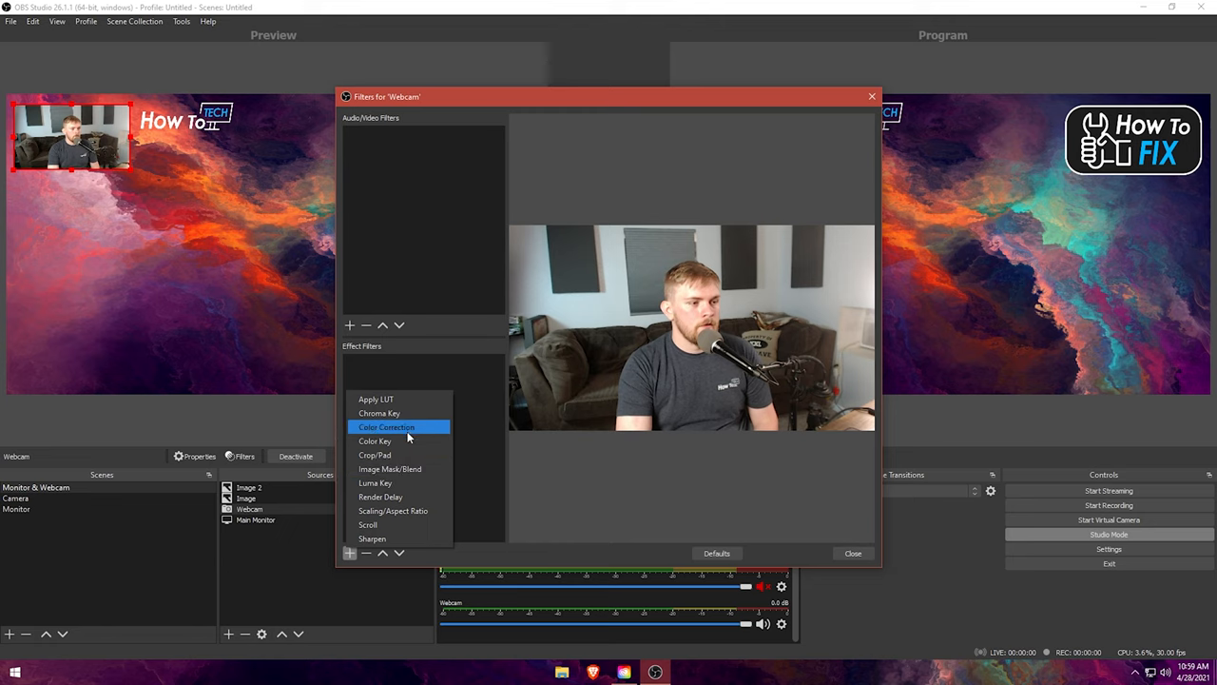
click(386, 427)
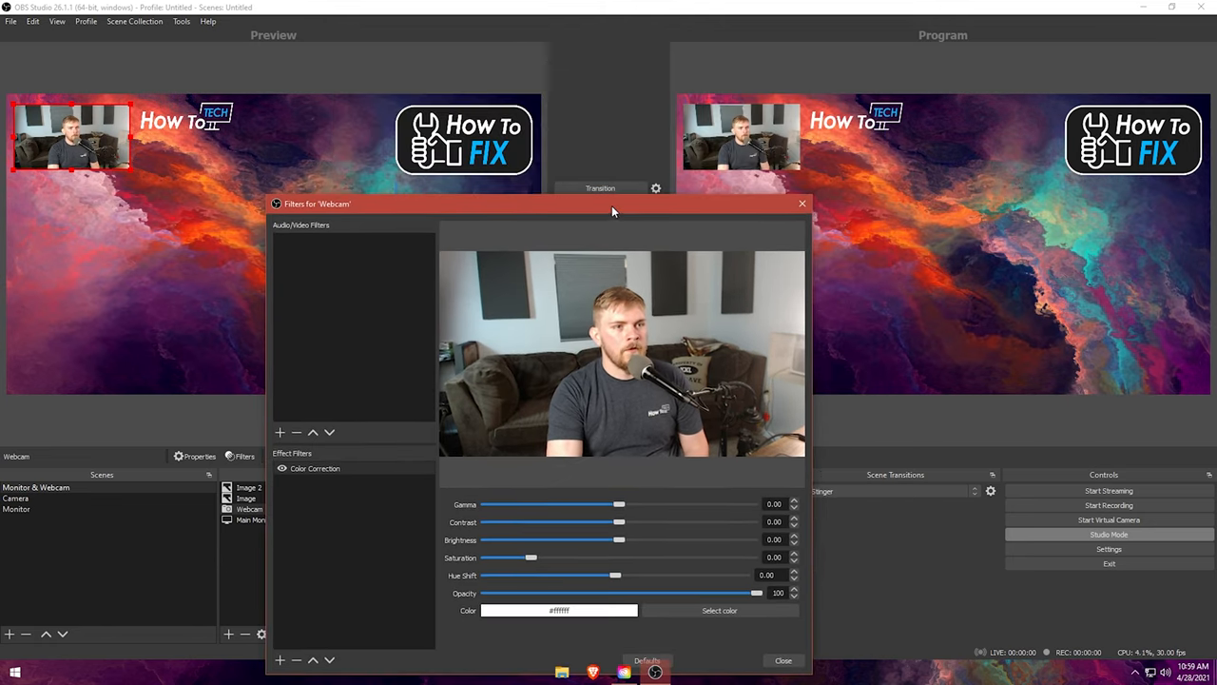
drag(619, 504, 748, 504)
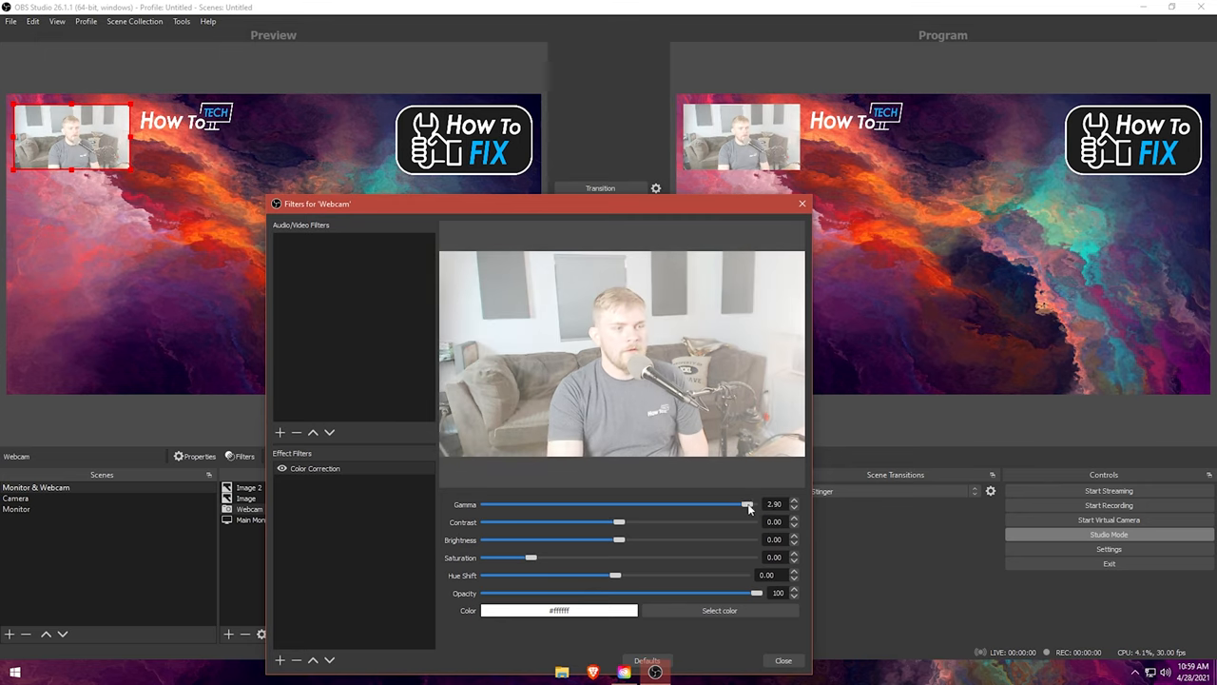
drag(749, 504, 610, 504)
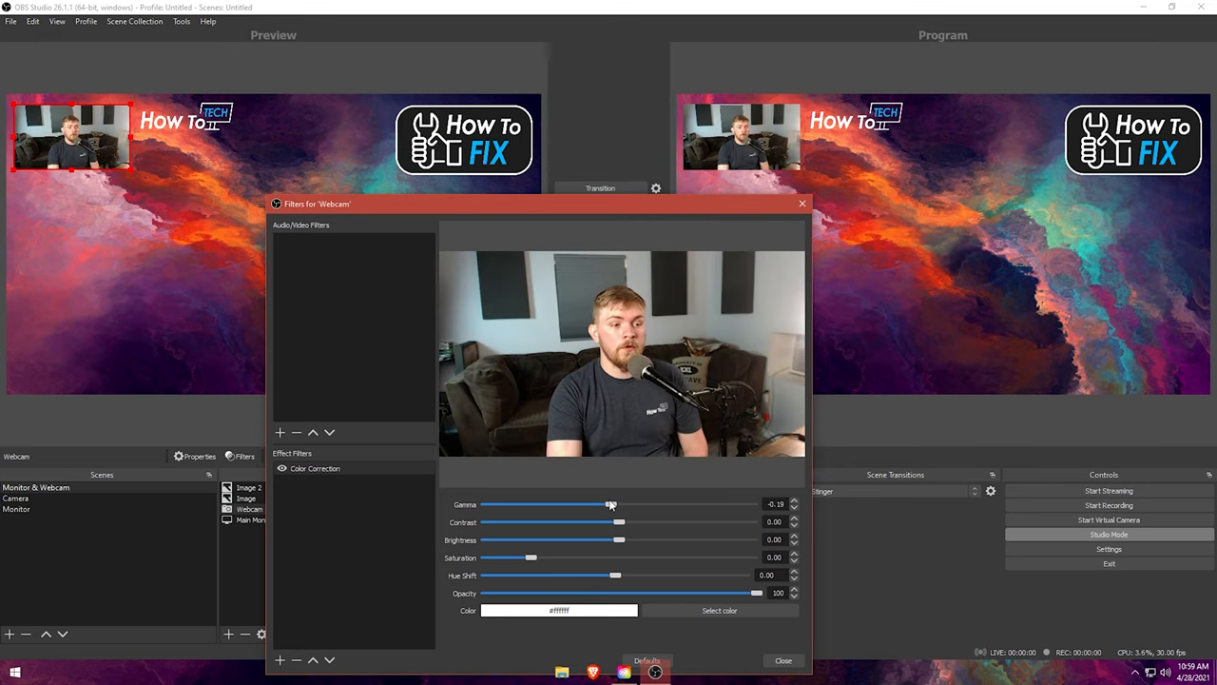
drag(610, 504, 616, 504)
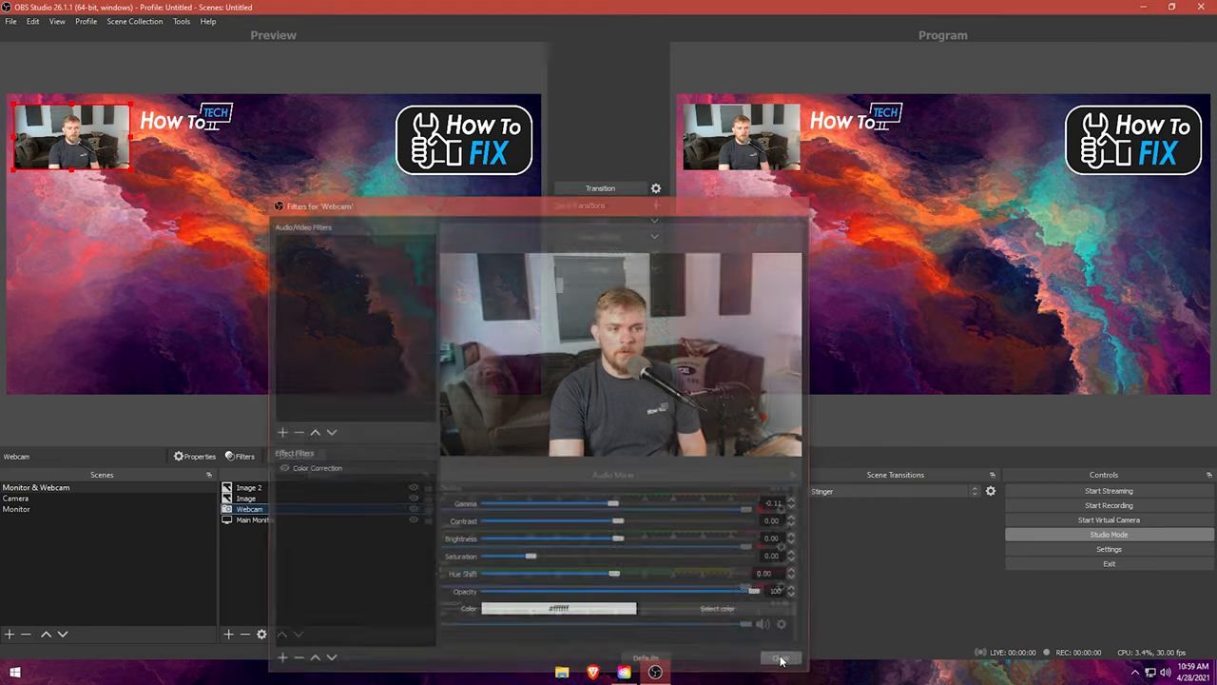
click(780, 657)
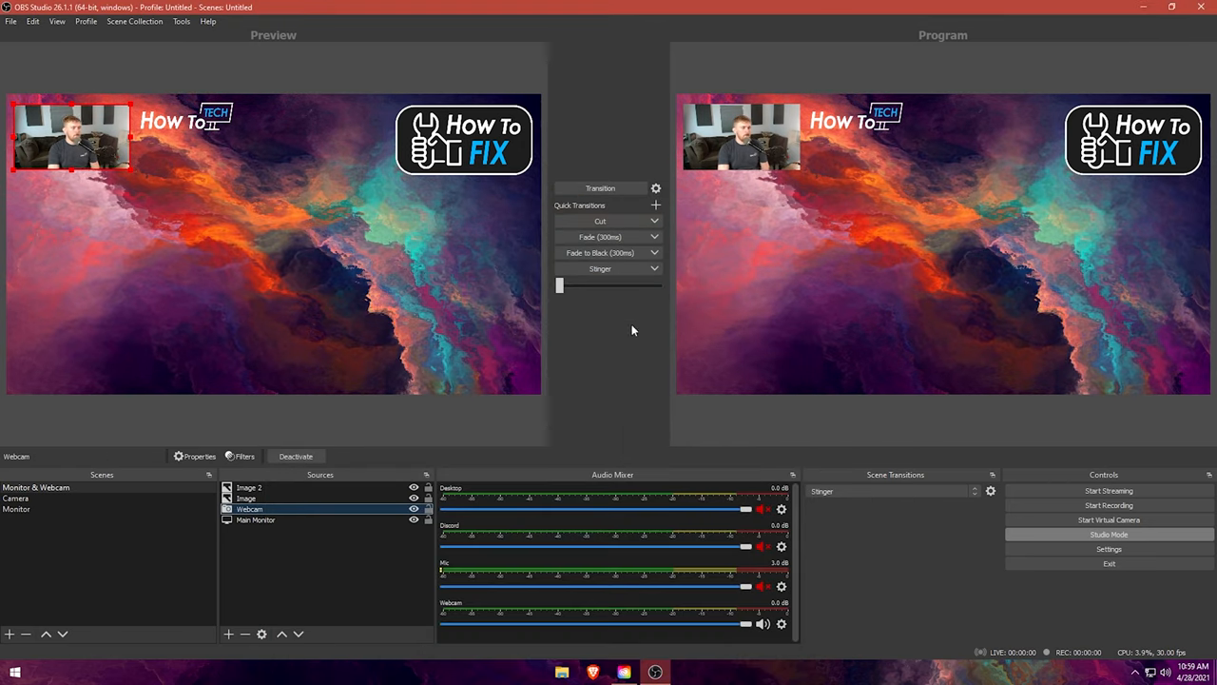
Swap the top-right logo image source to Logo1.jpg through its properties
click(656, 187)
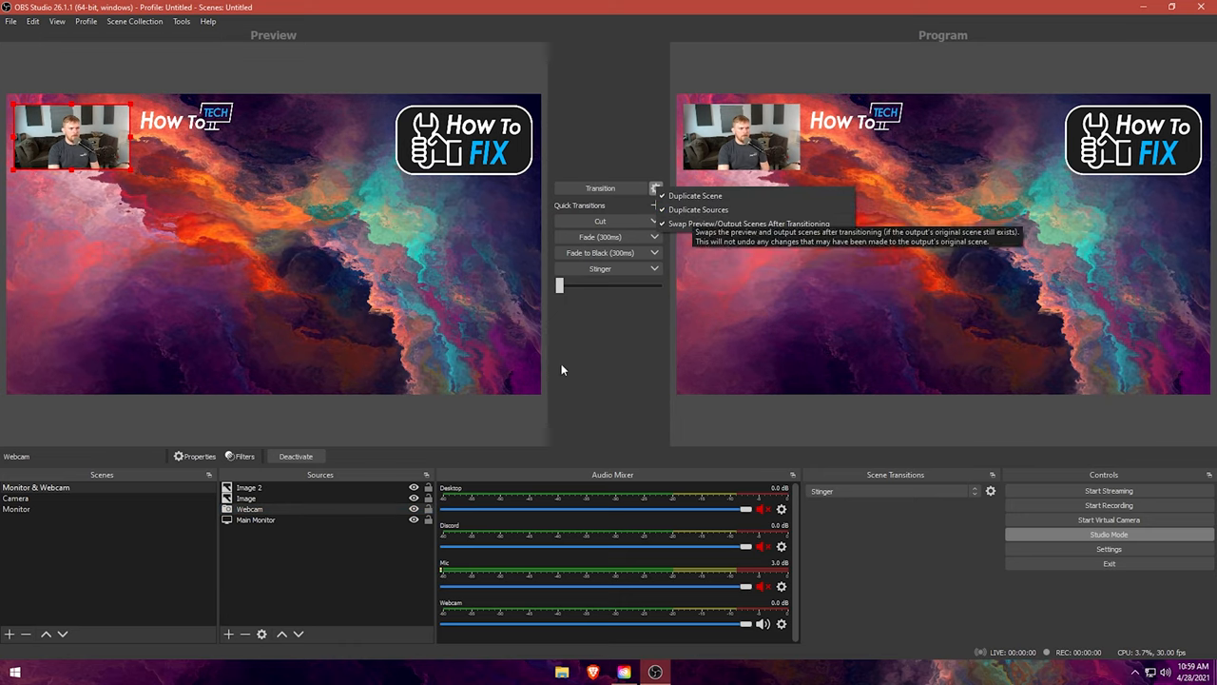
click(249, 487)
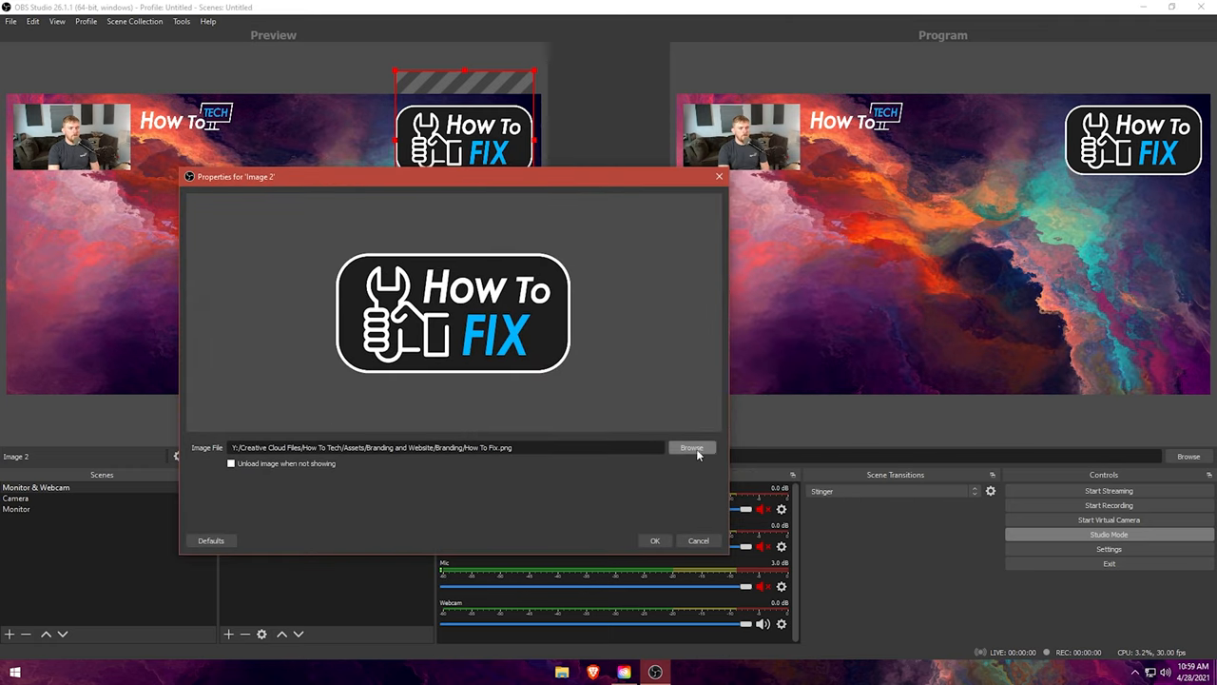
click(692, 447)
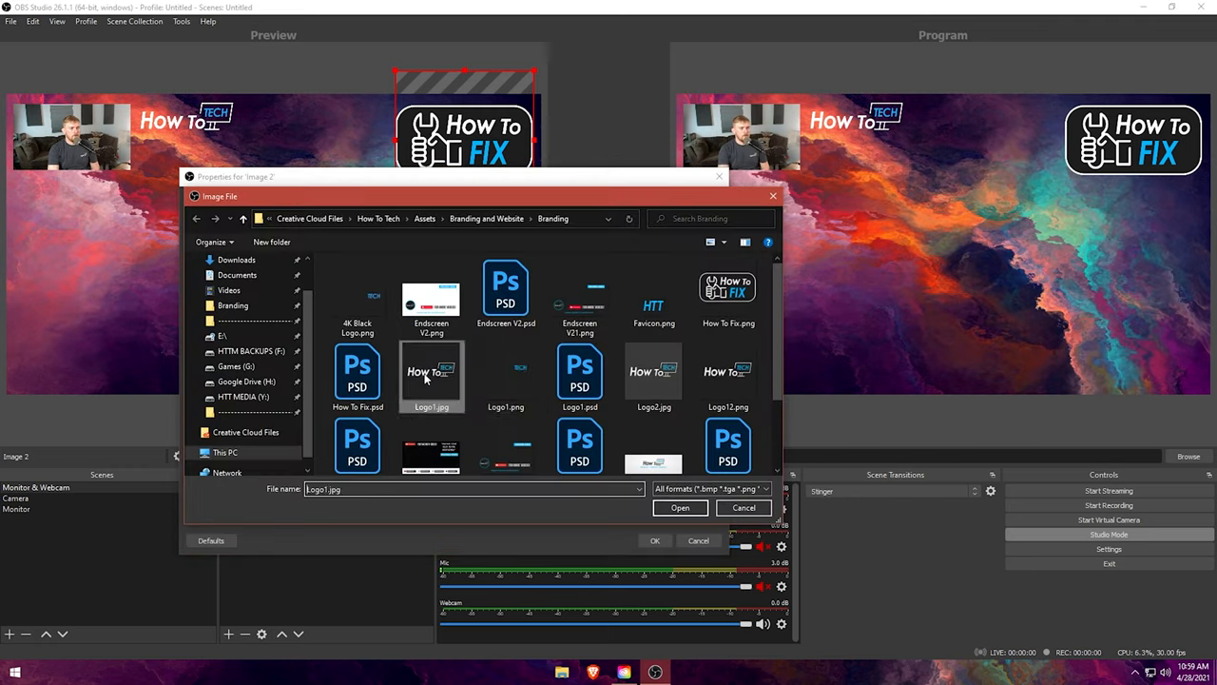
click(679, 507)
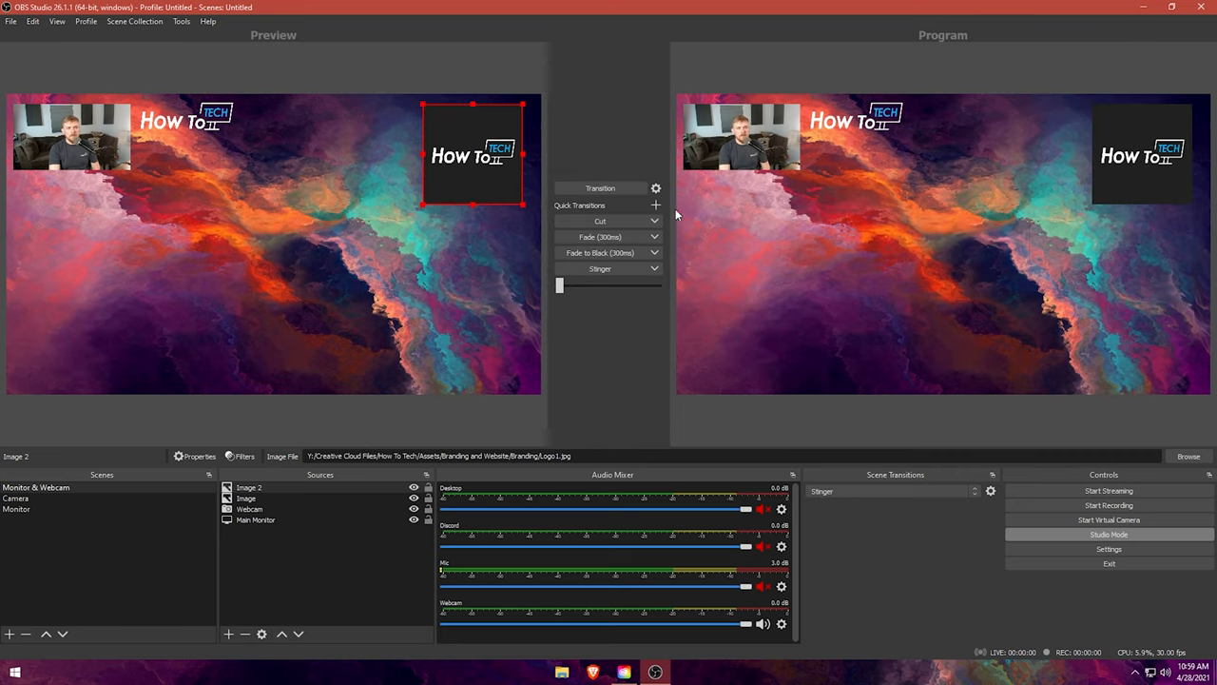
click(656, 187)
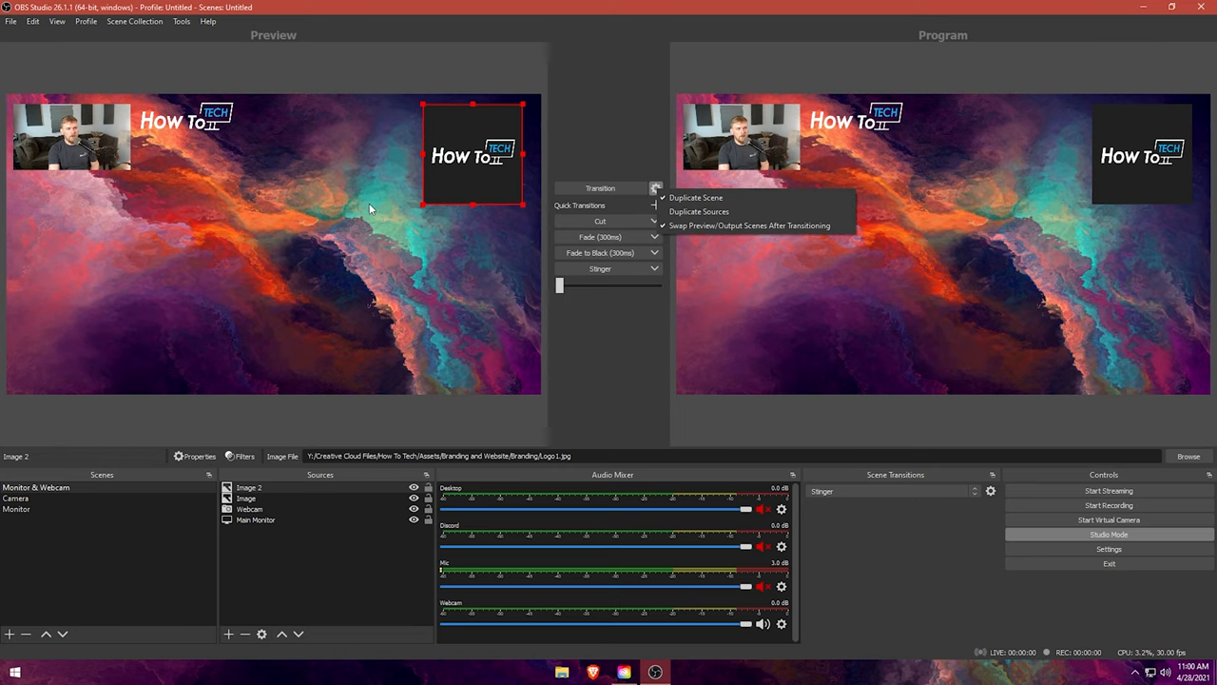
Send Camera live, then transition the edited Monitor & Webcam scene back to Program
click(15, 497)
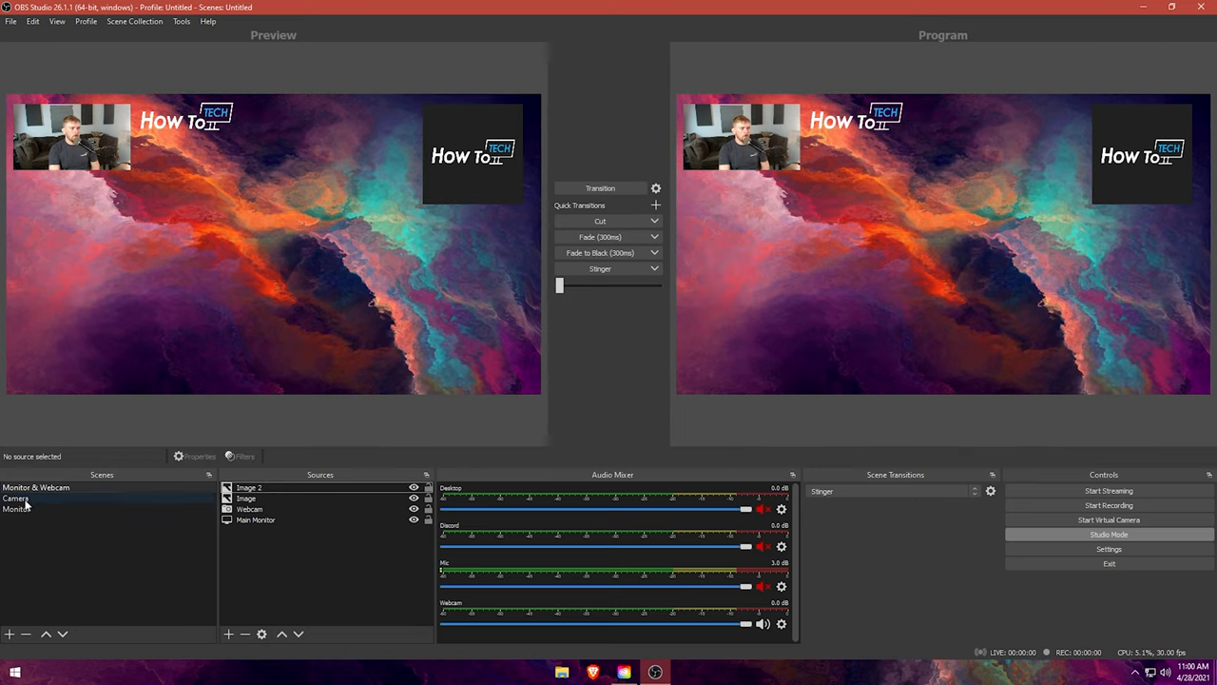
click(15, 499)
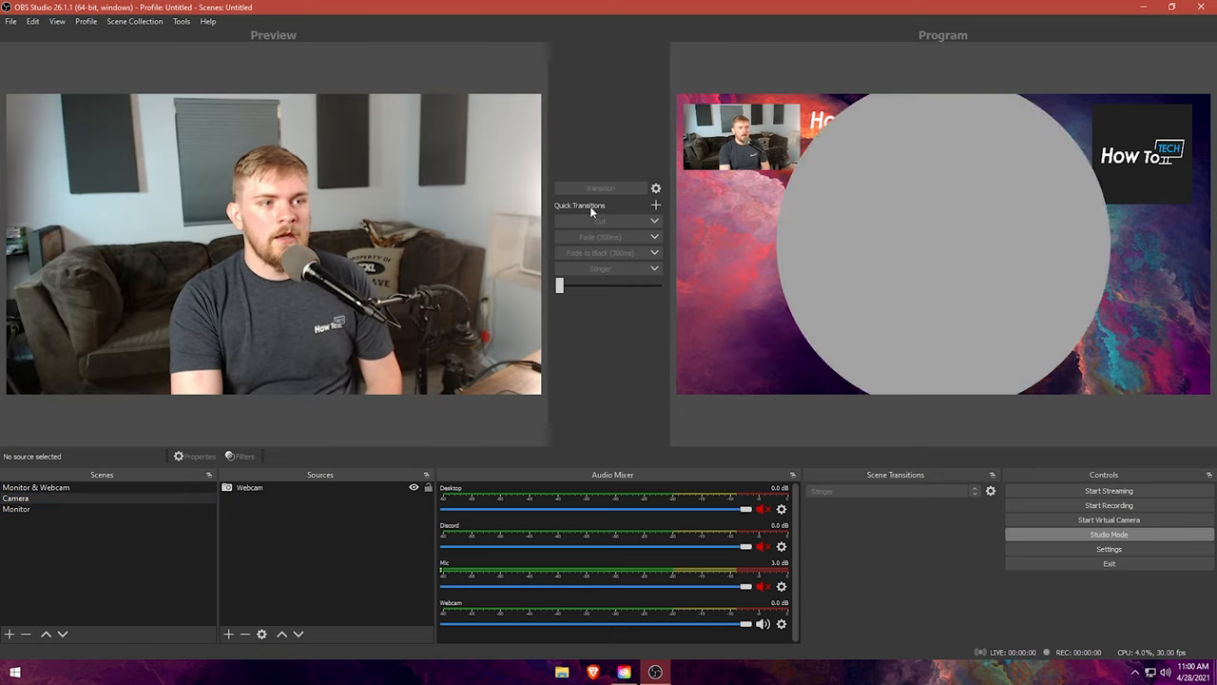
click(15, 499)
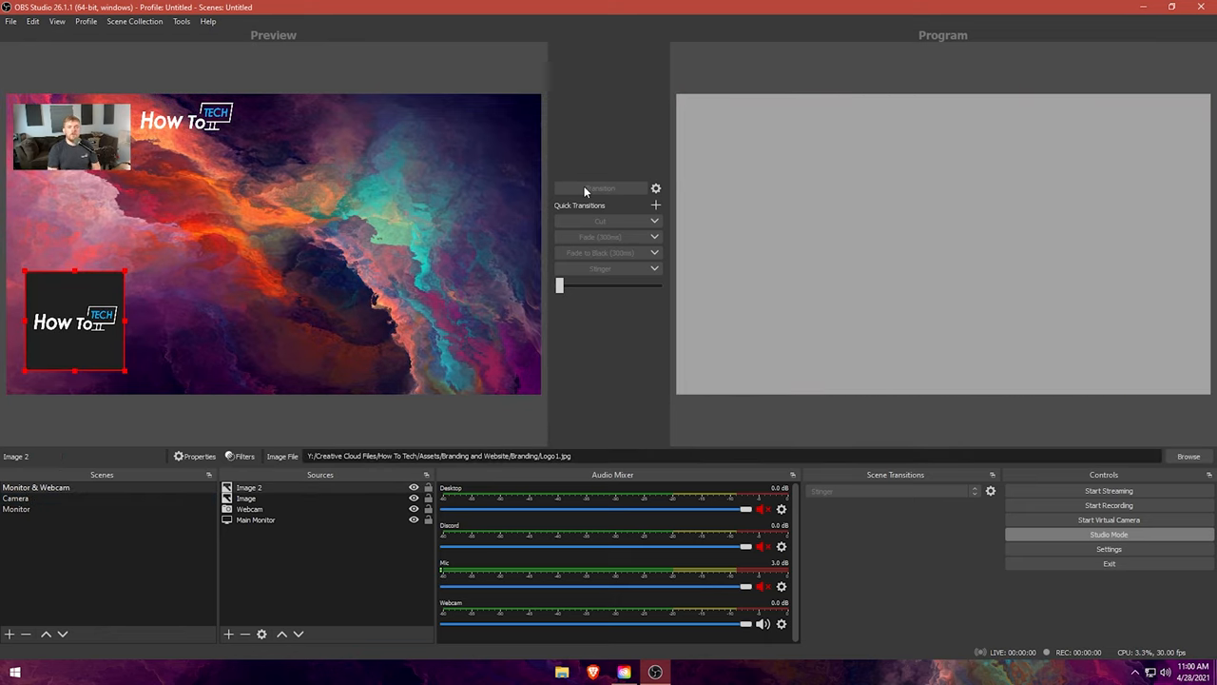
click(15, 498)
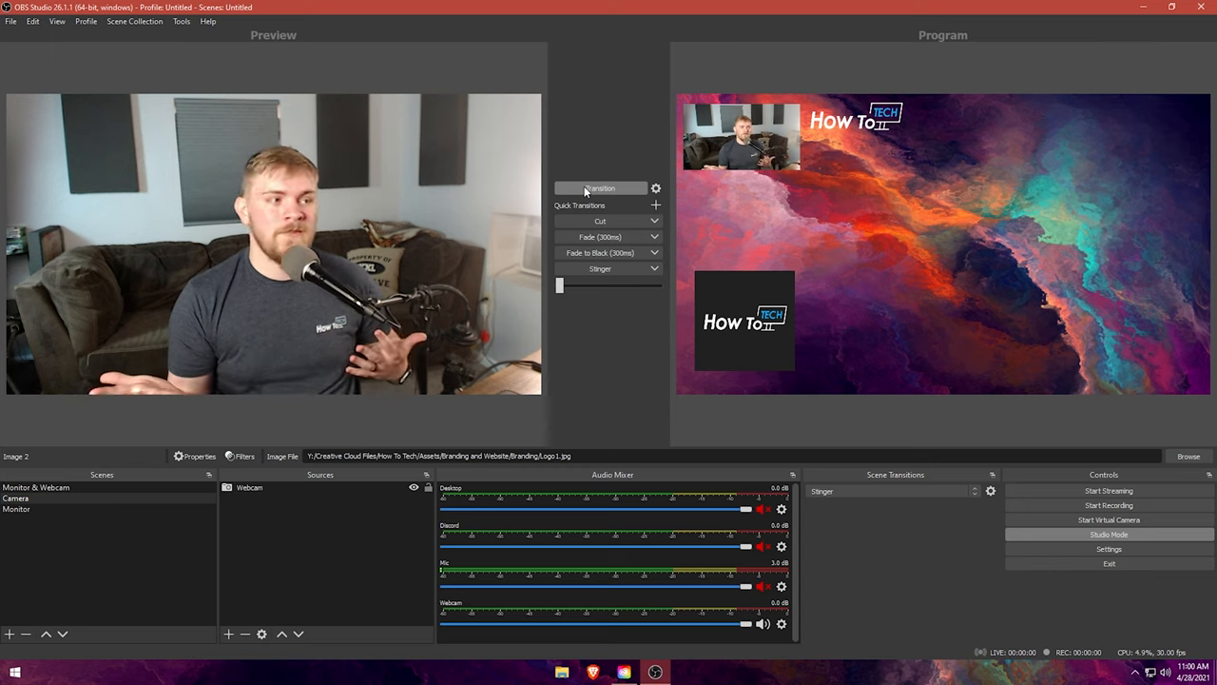